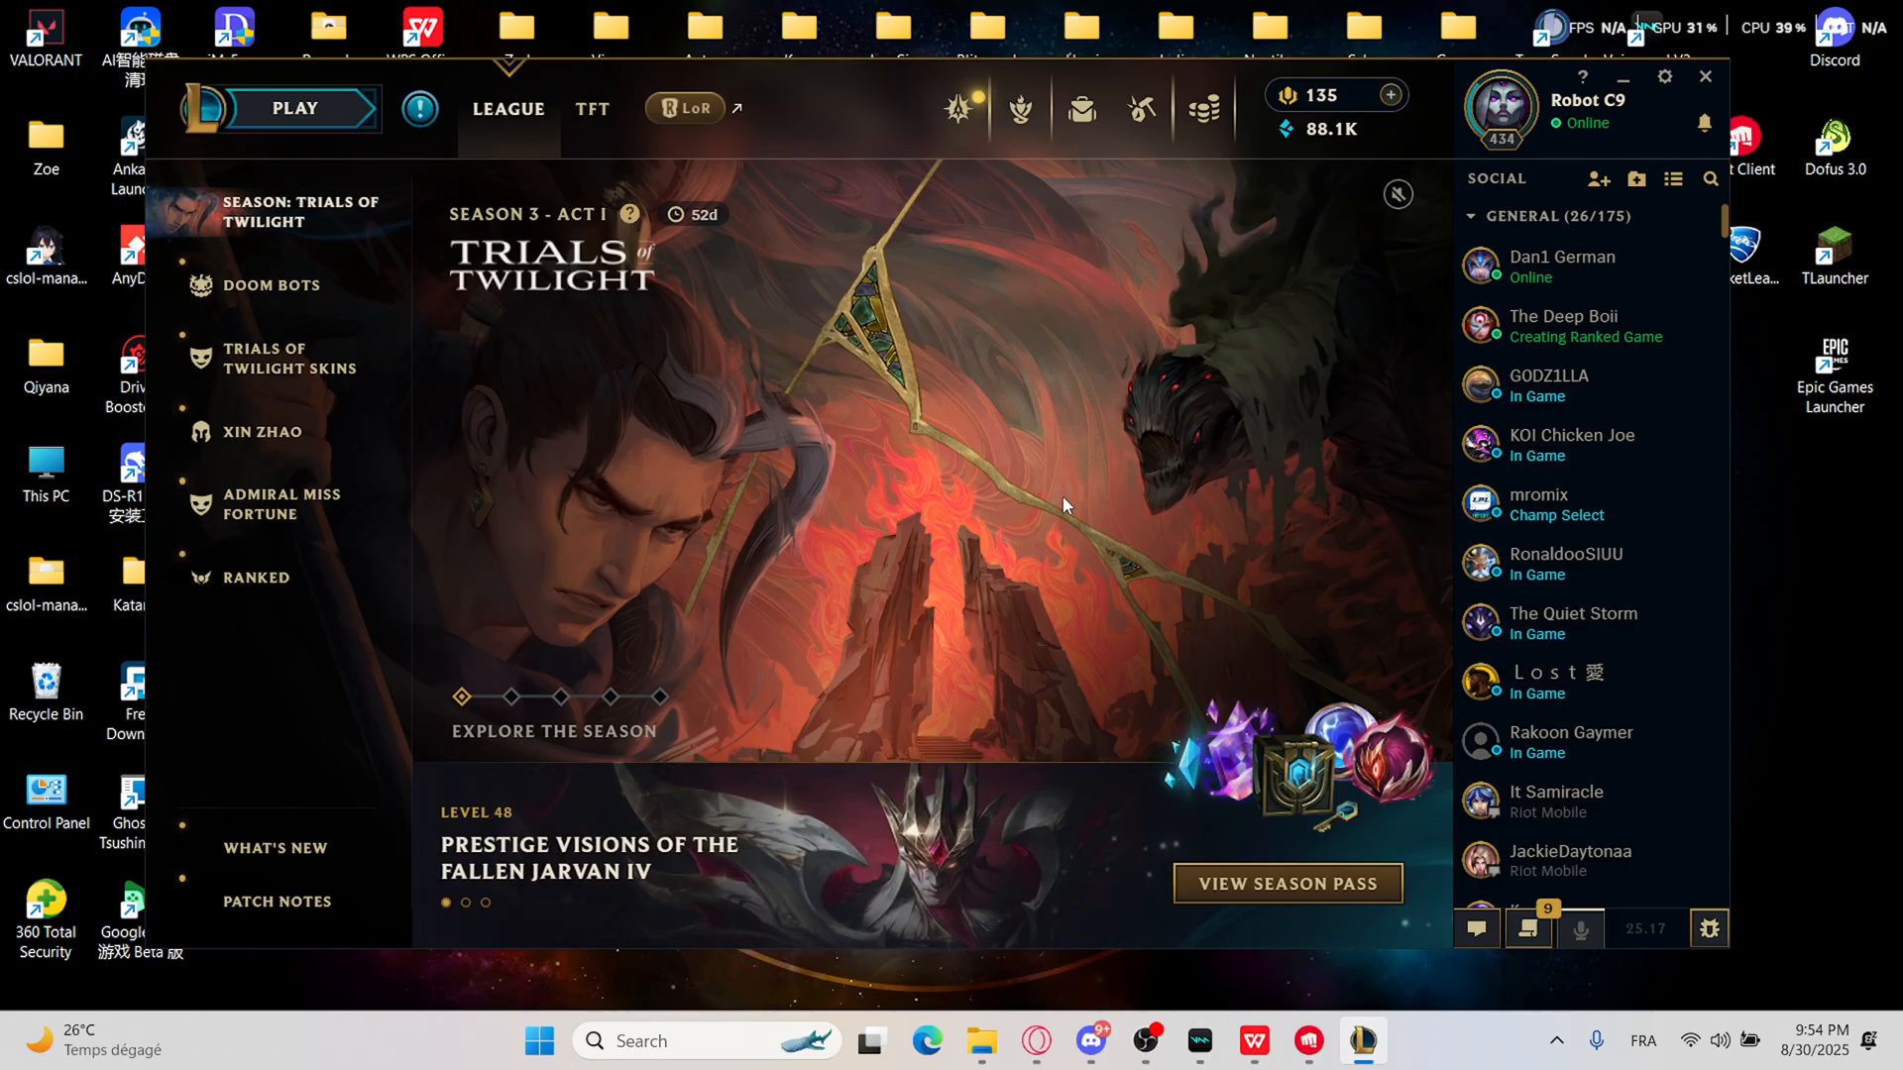
mouse_move(1013, 505)
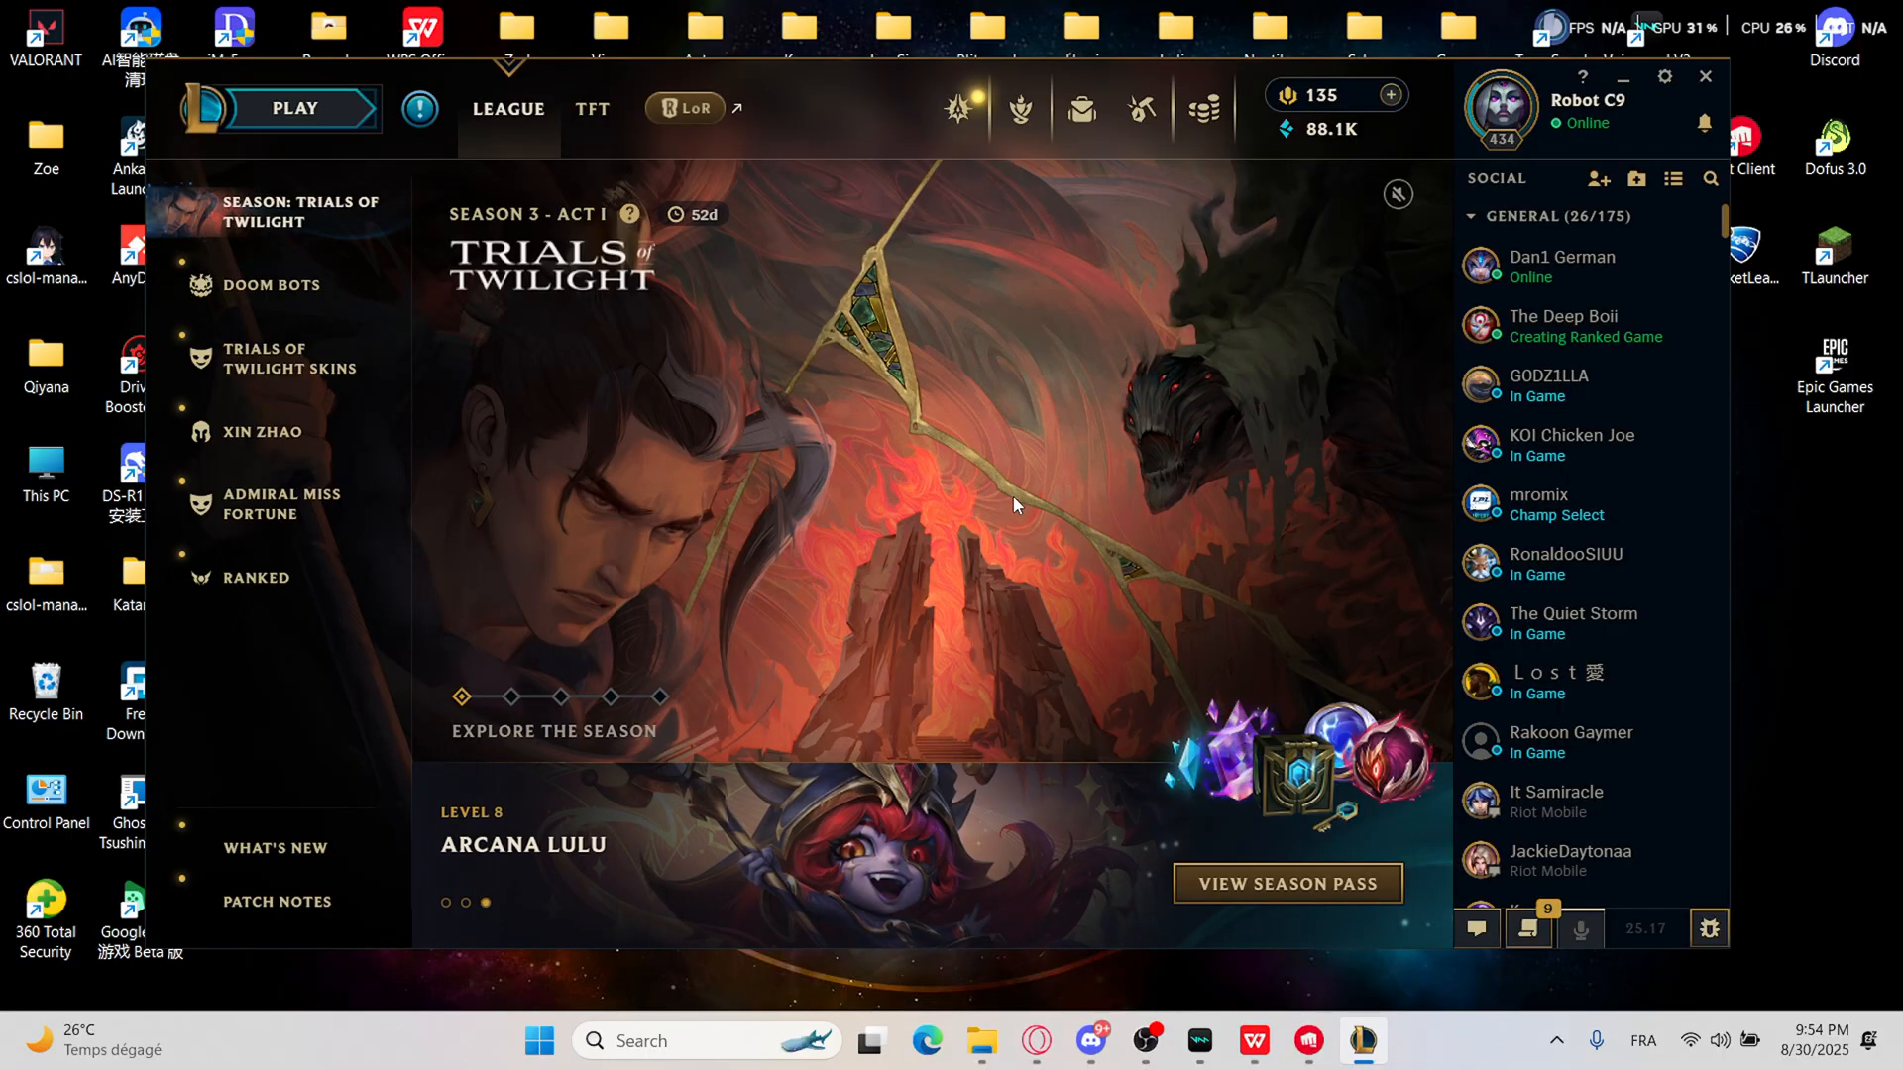
mouse_move(1043, 512)
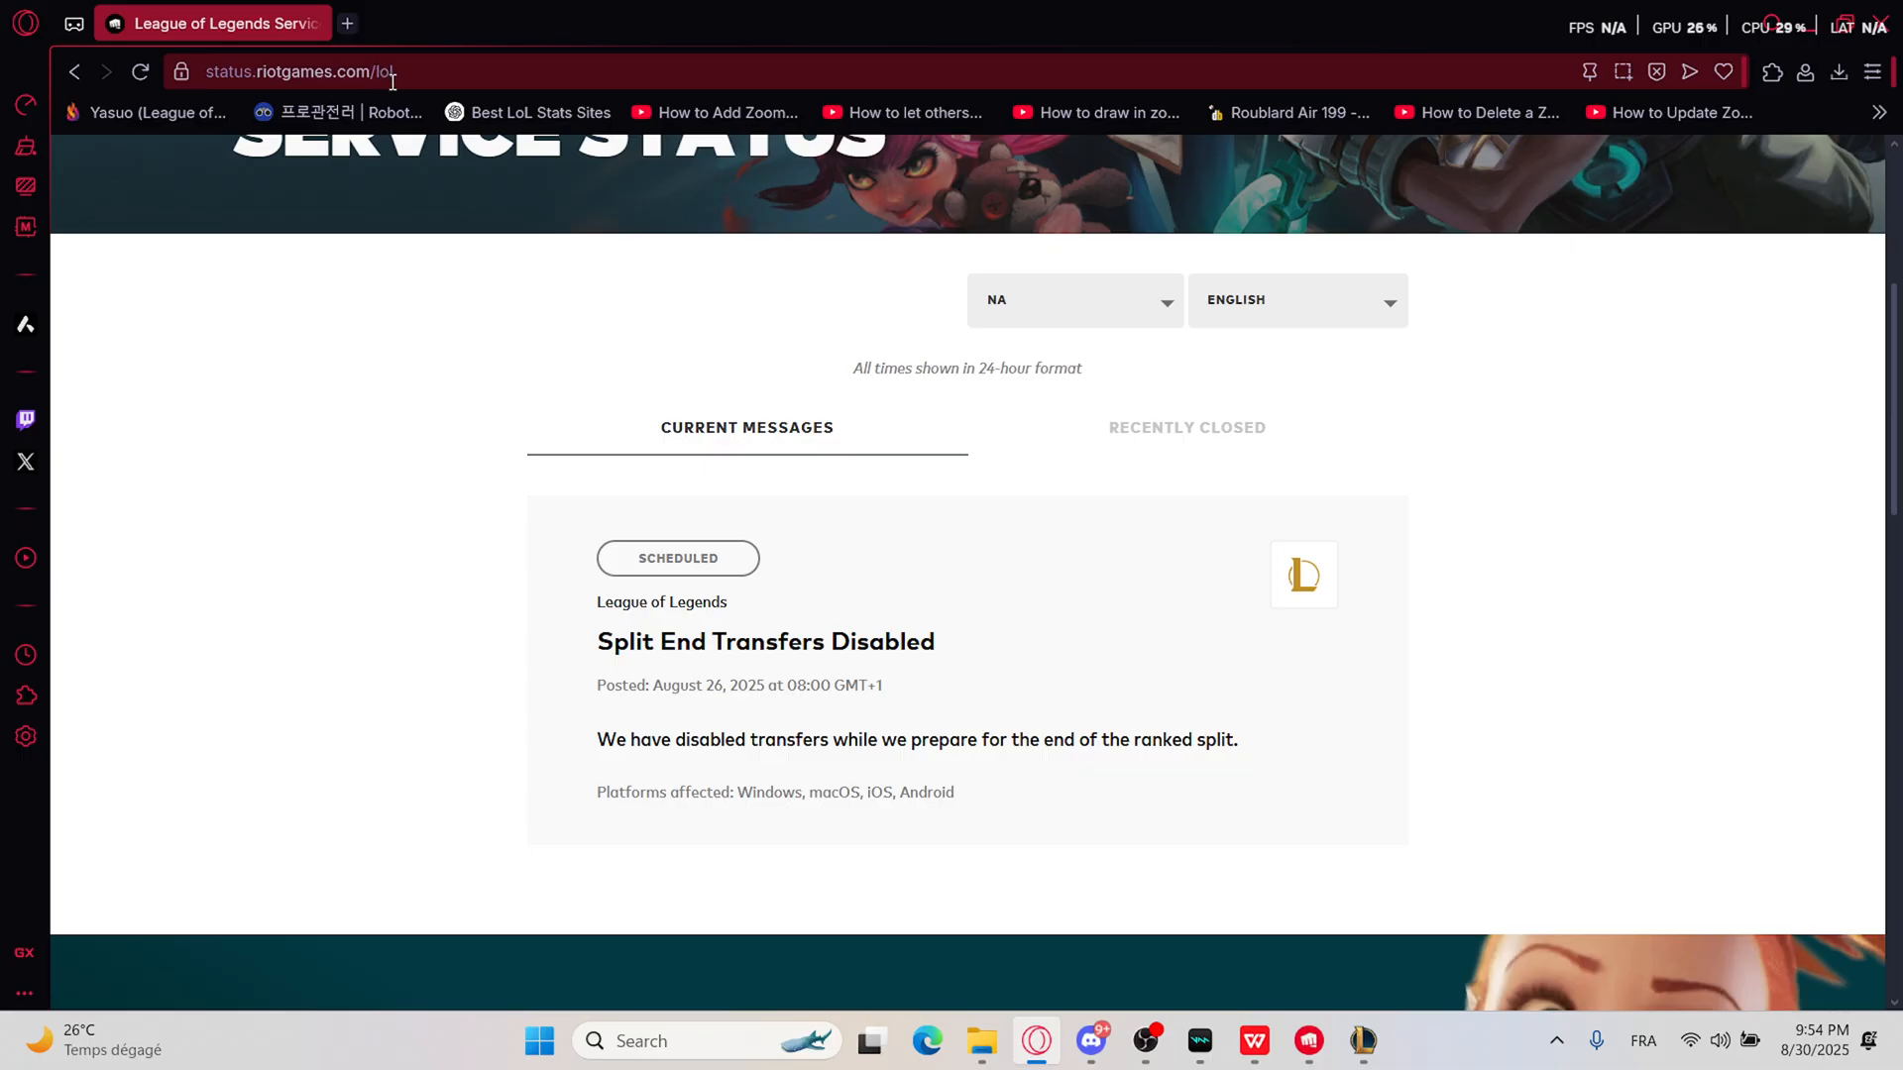
- Keep NA as the Riot status region, check the current Wi-Fi connection, and select the League of Legends shortcut
left_click(1072, 302)
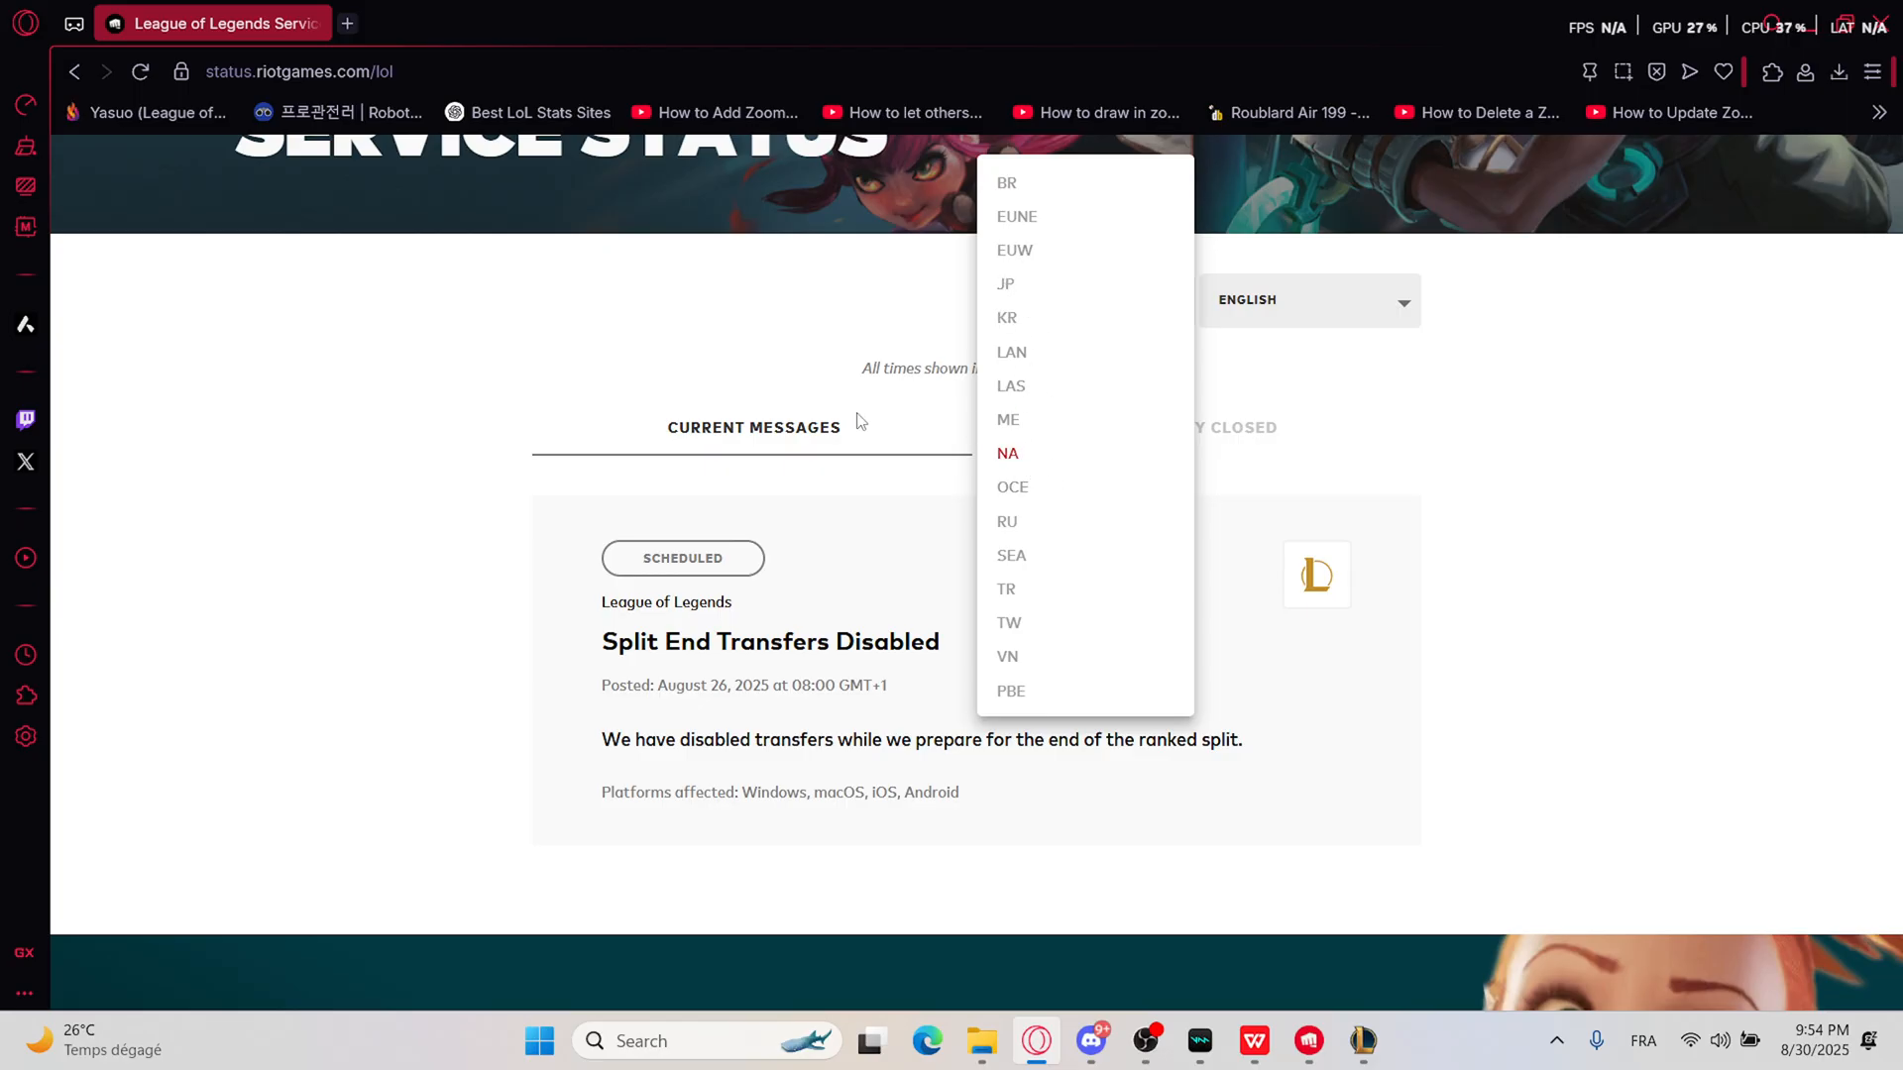
left_click(1007, 452)
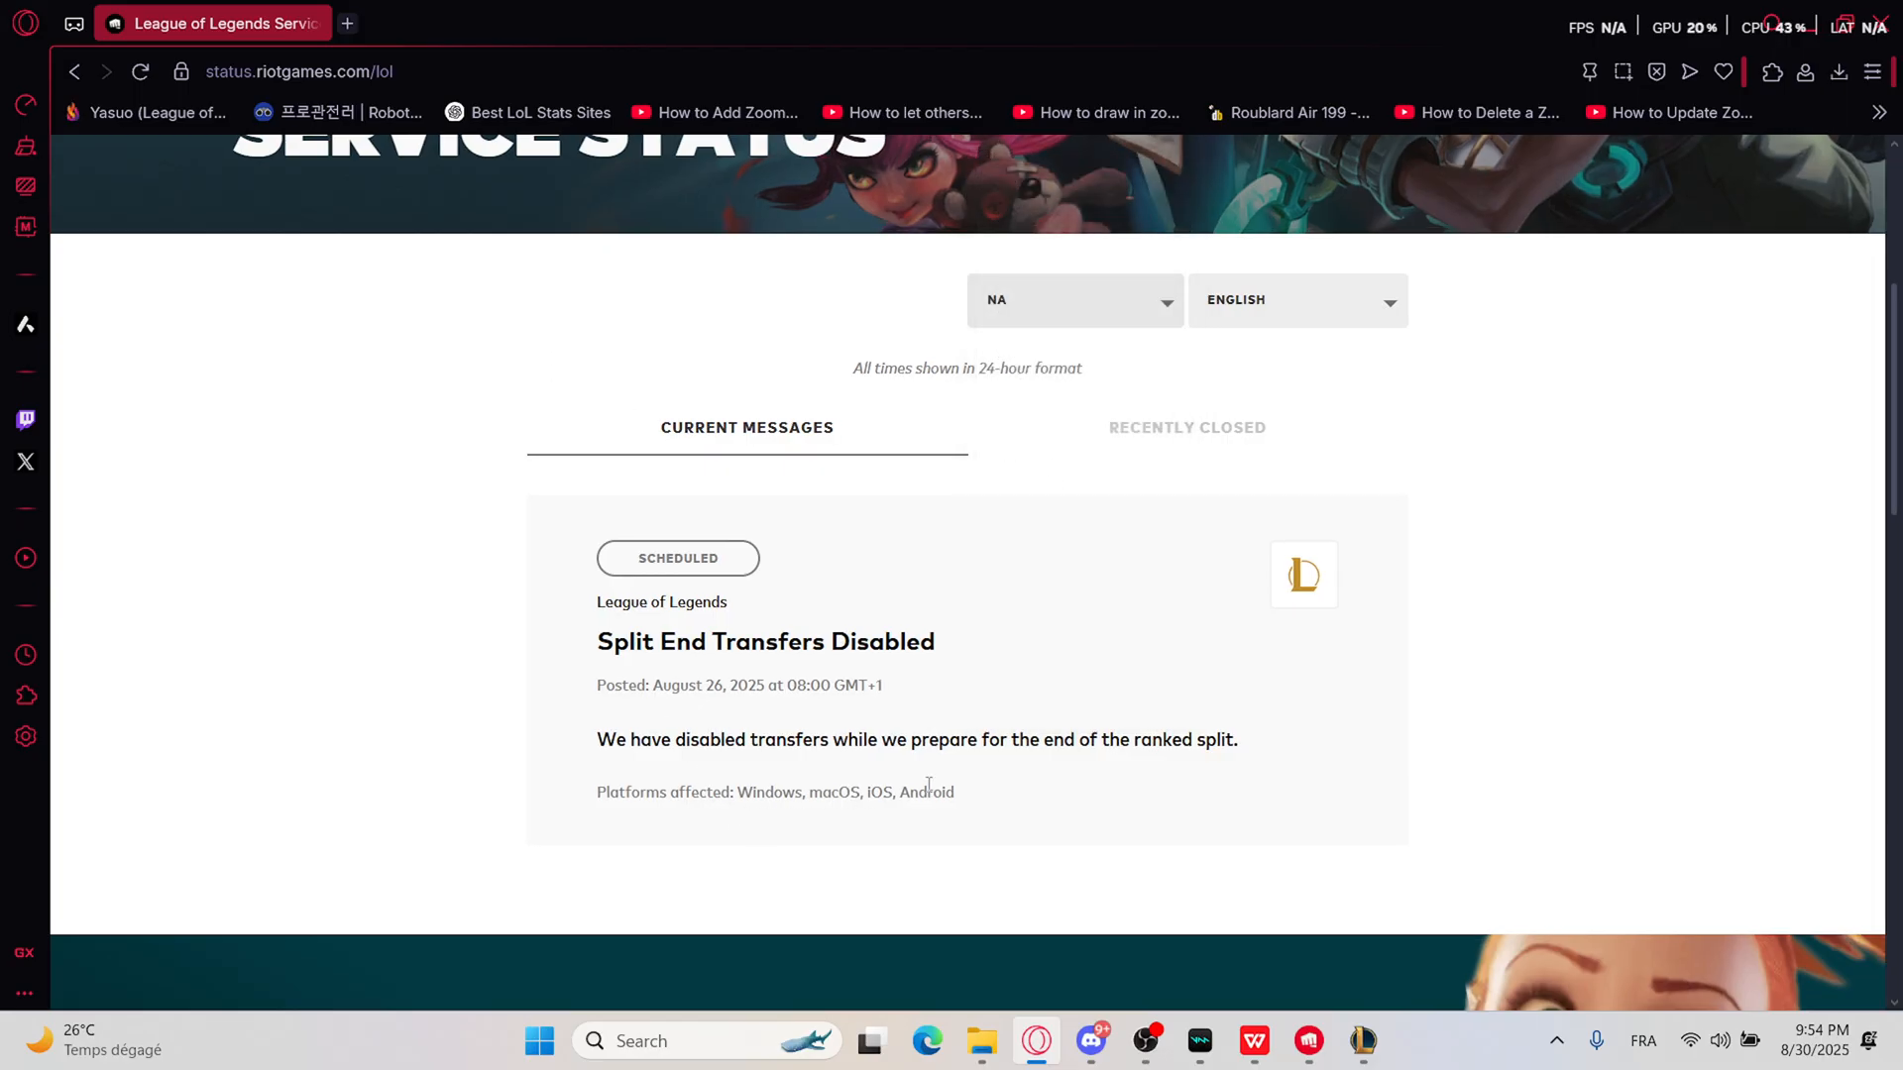
mouse_move(813, 823)
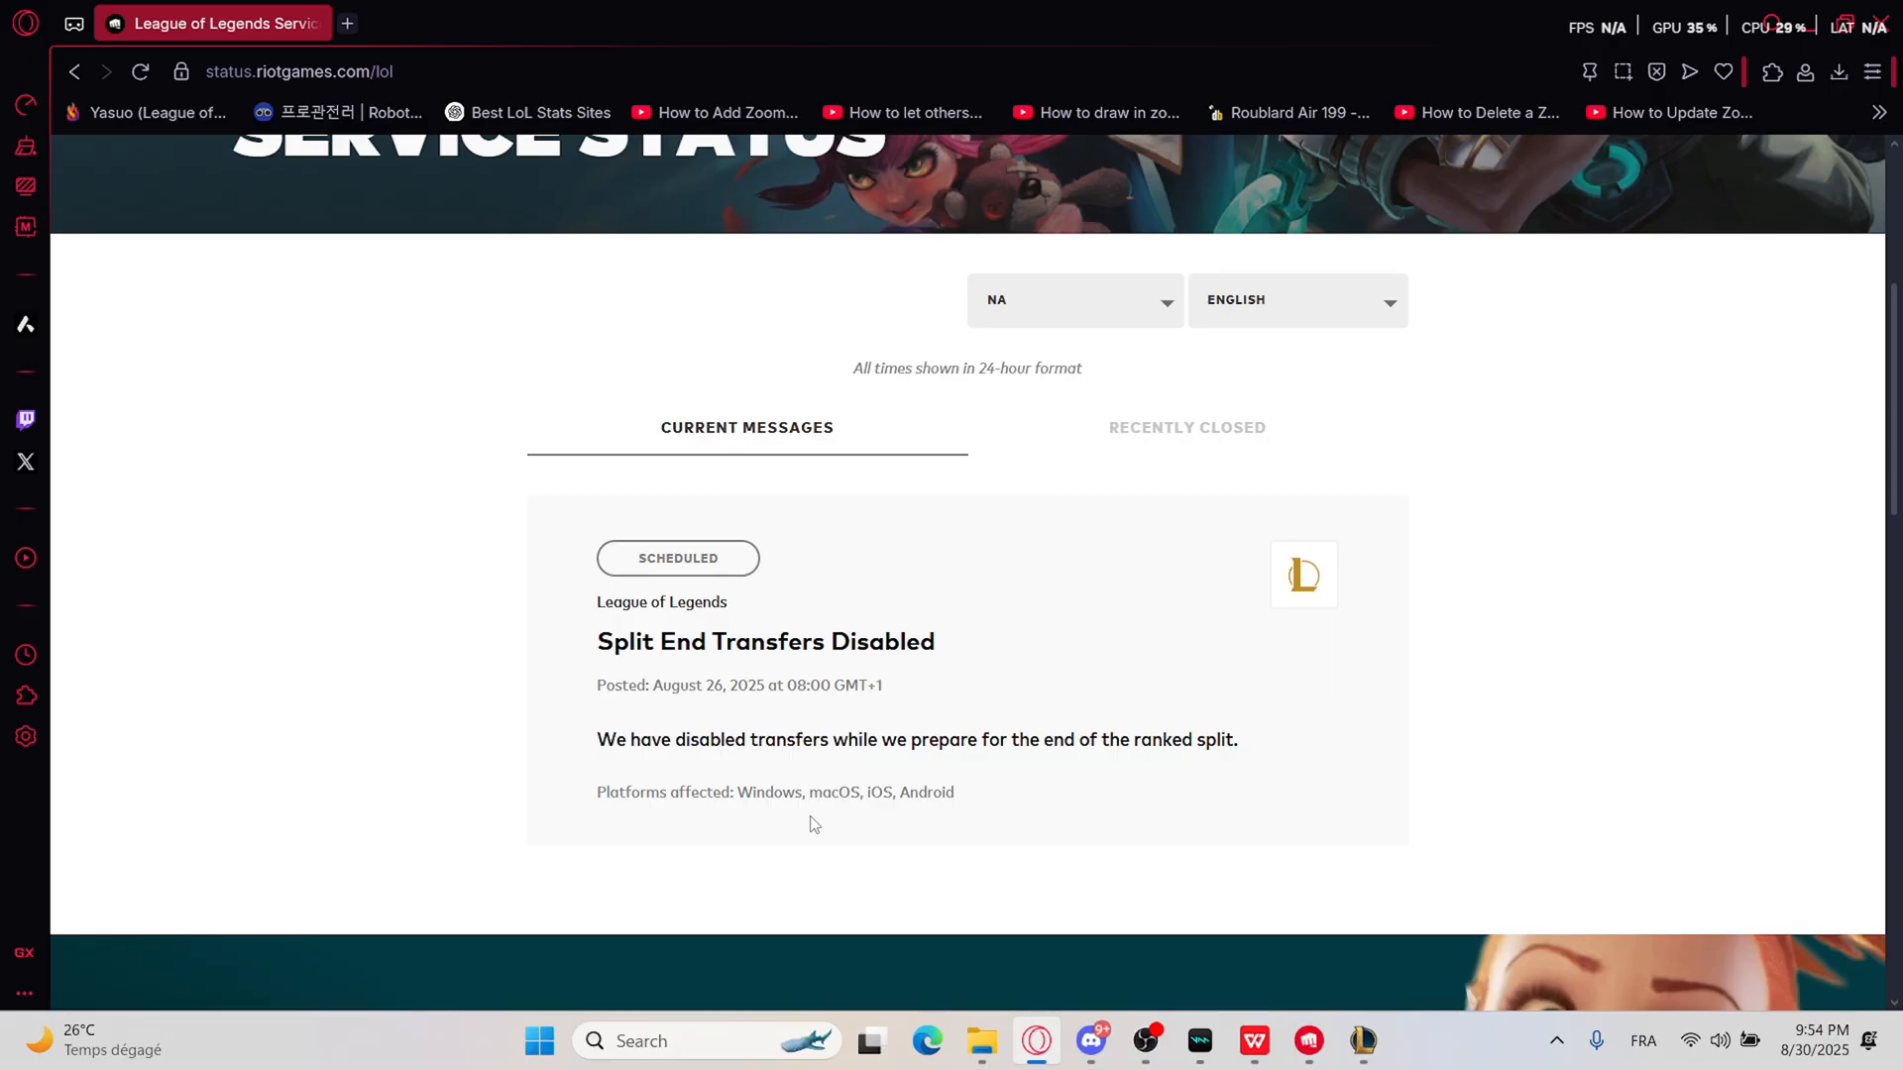
mouse_move(813, 718)
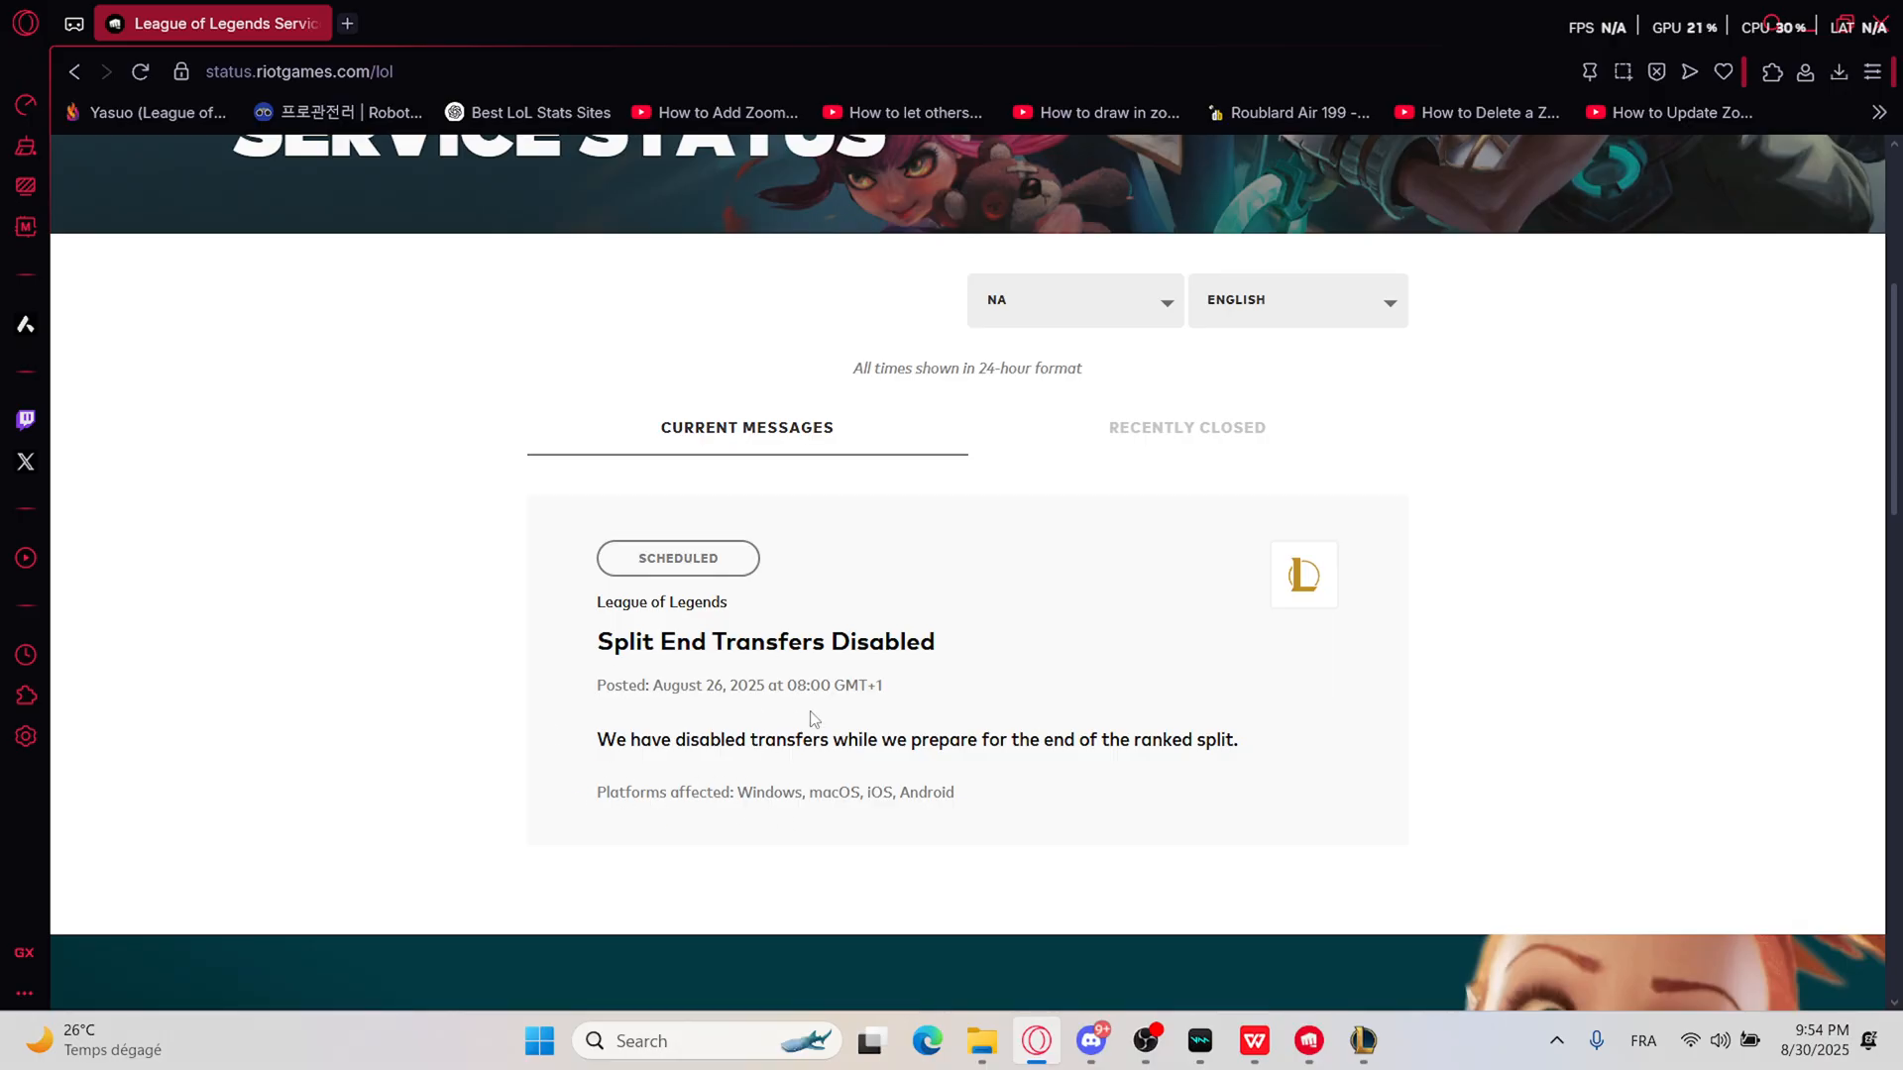
mouse_move(725, 712)
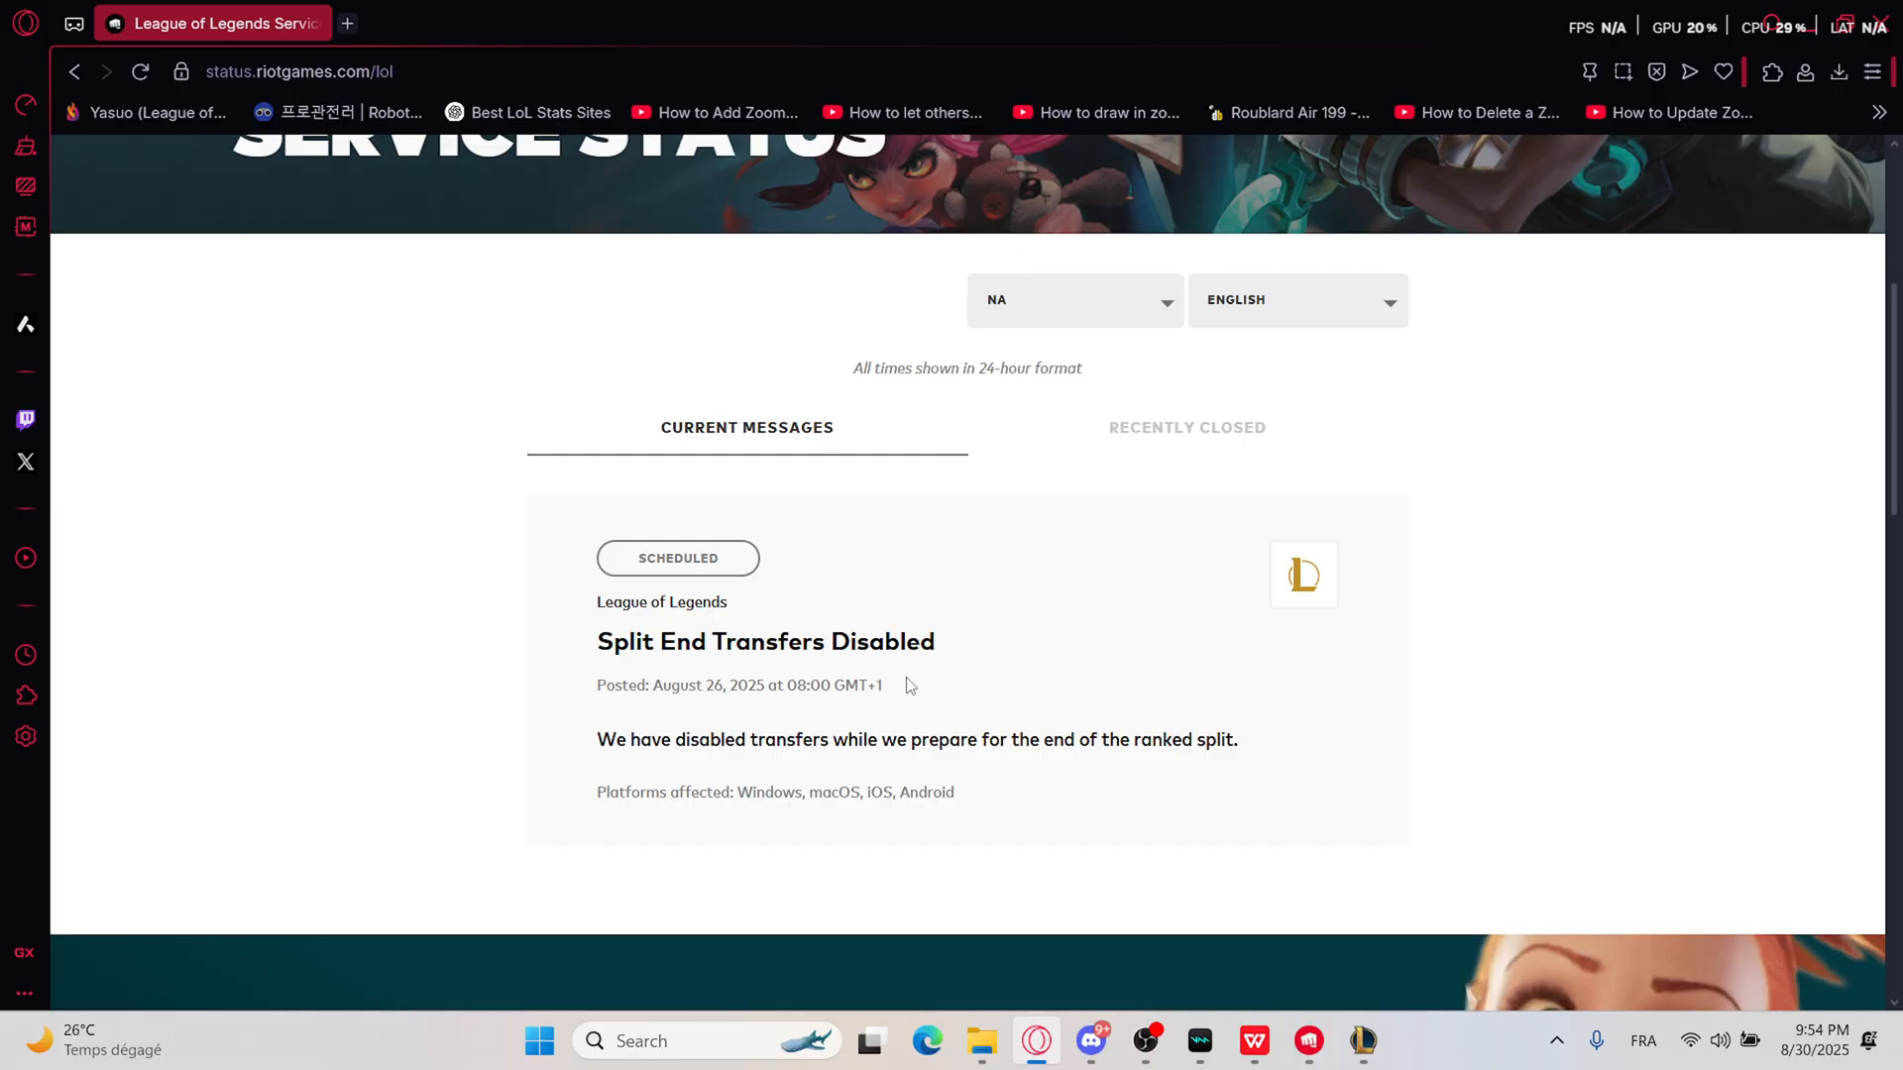
mouse_move(746, 721)
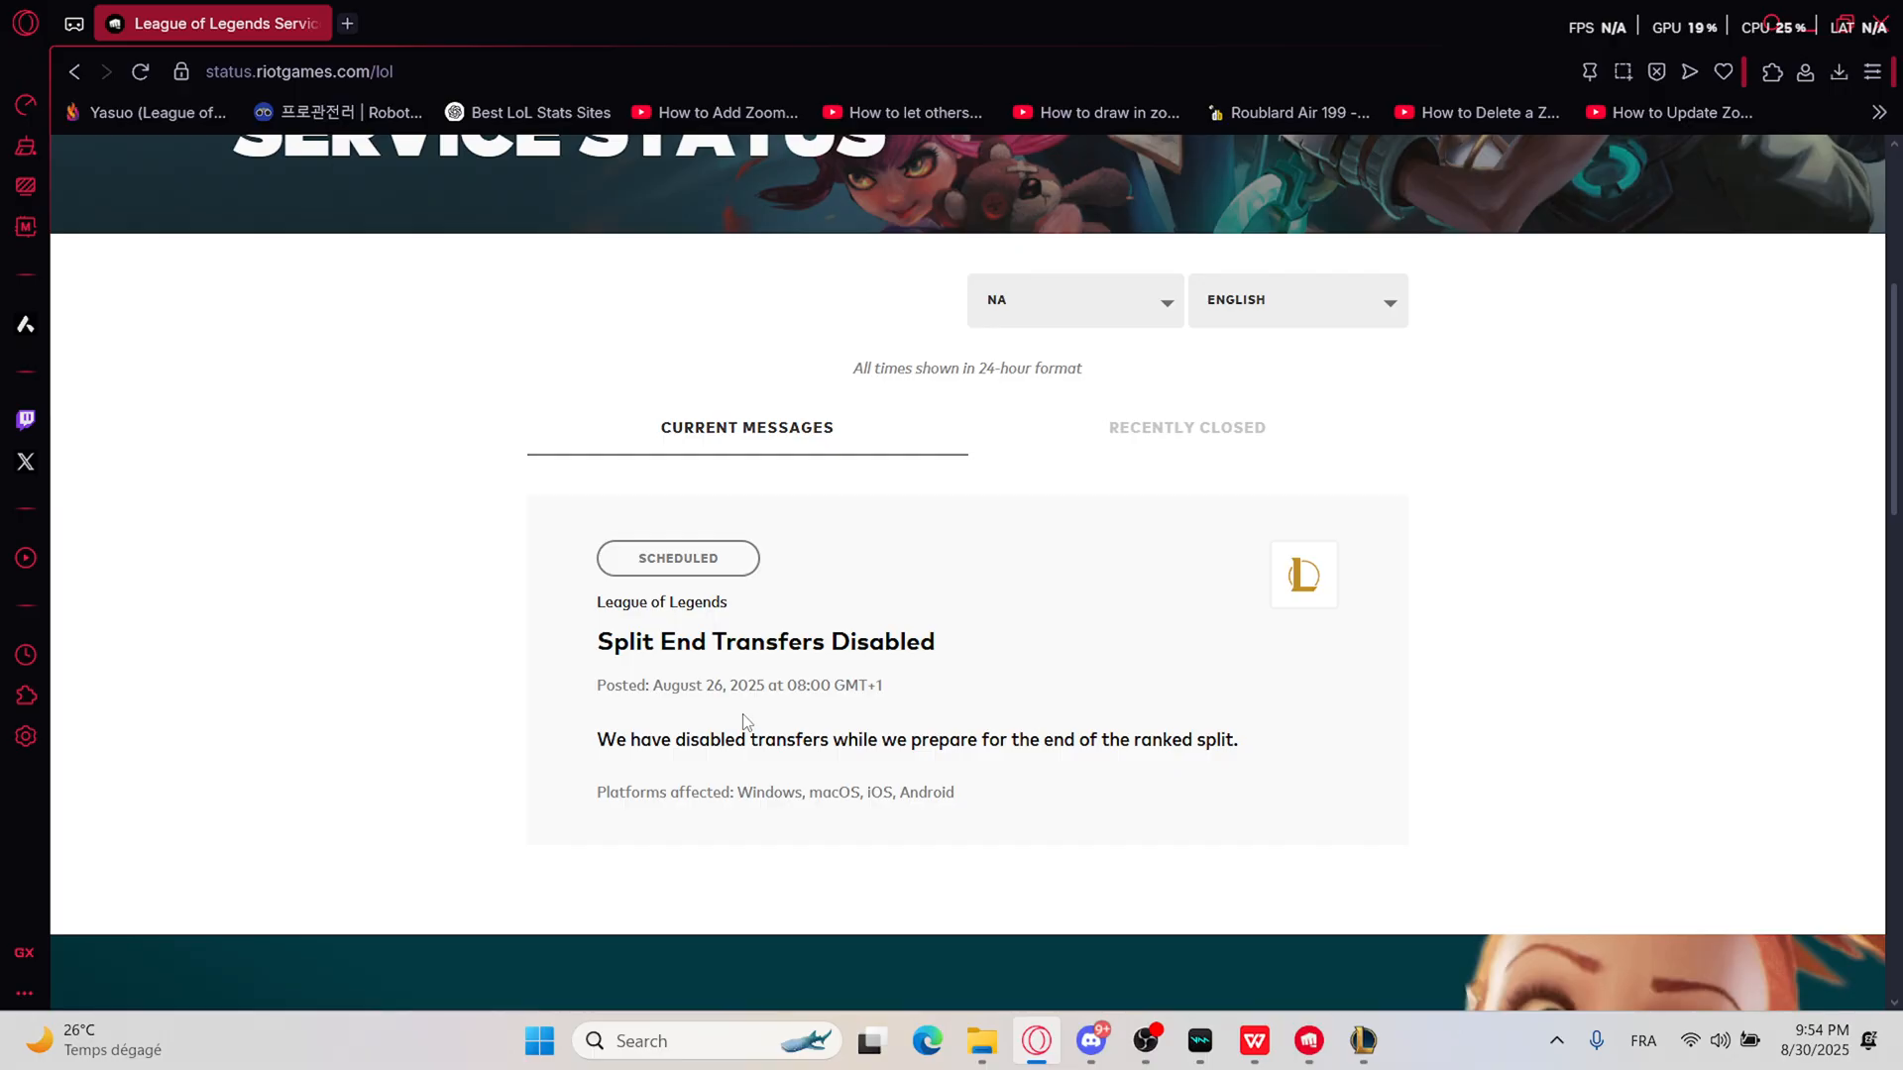
mouse_move(704, 728)
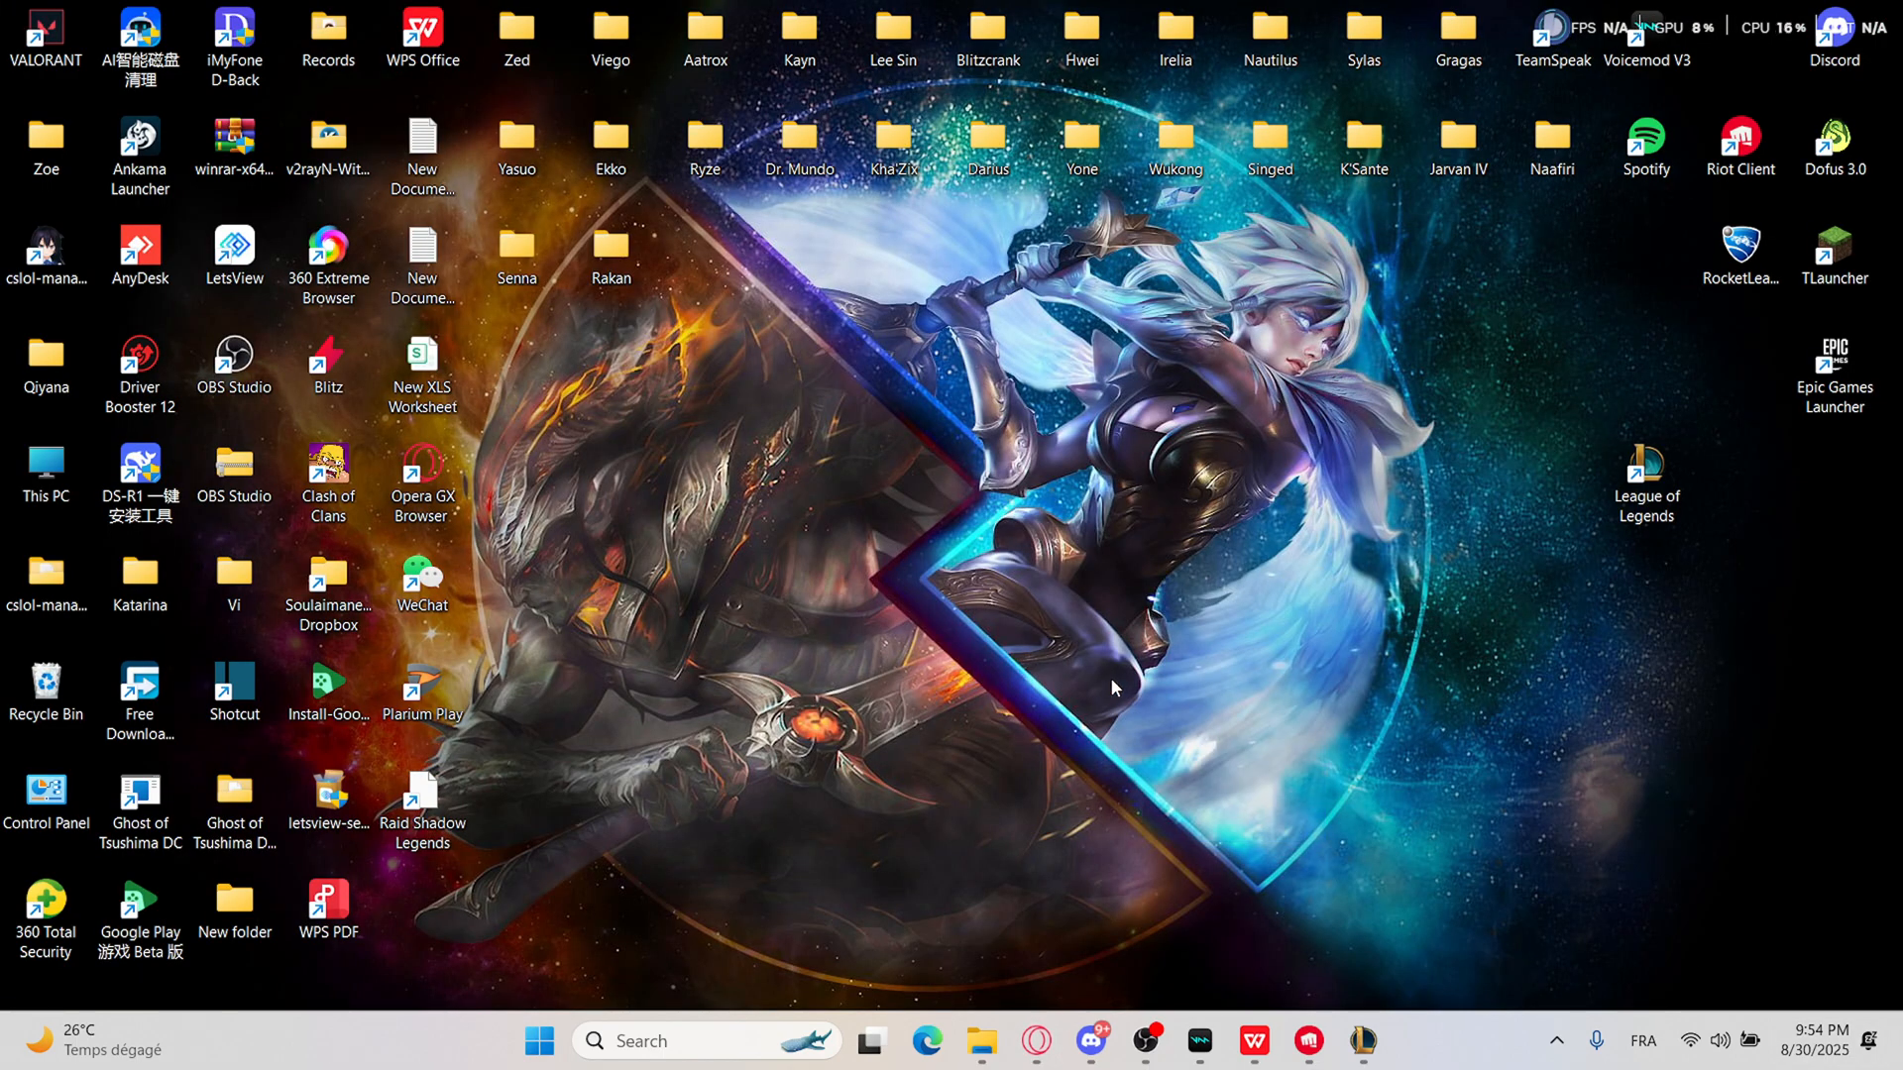
mouse_move(1112, 666)
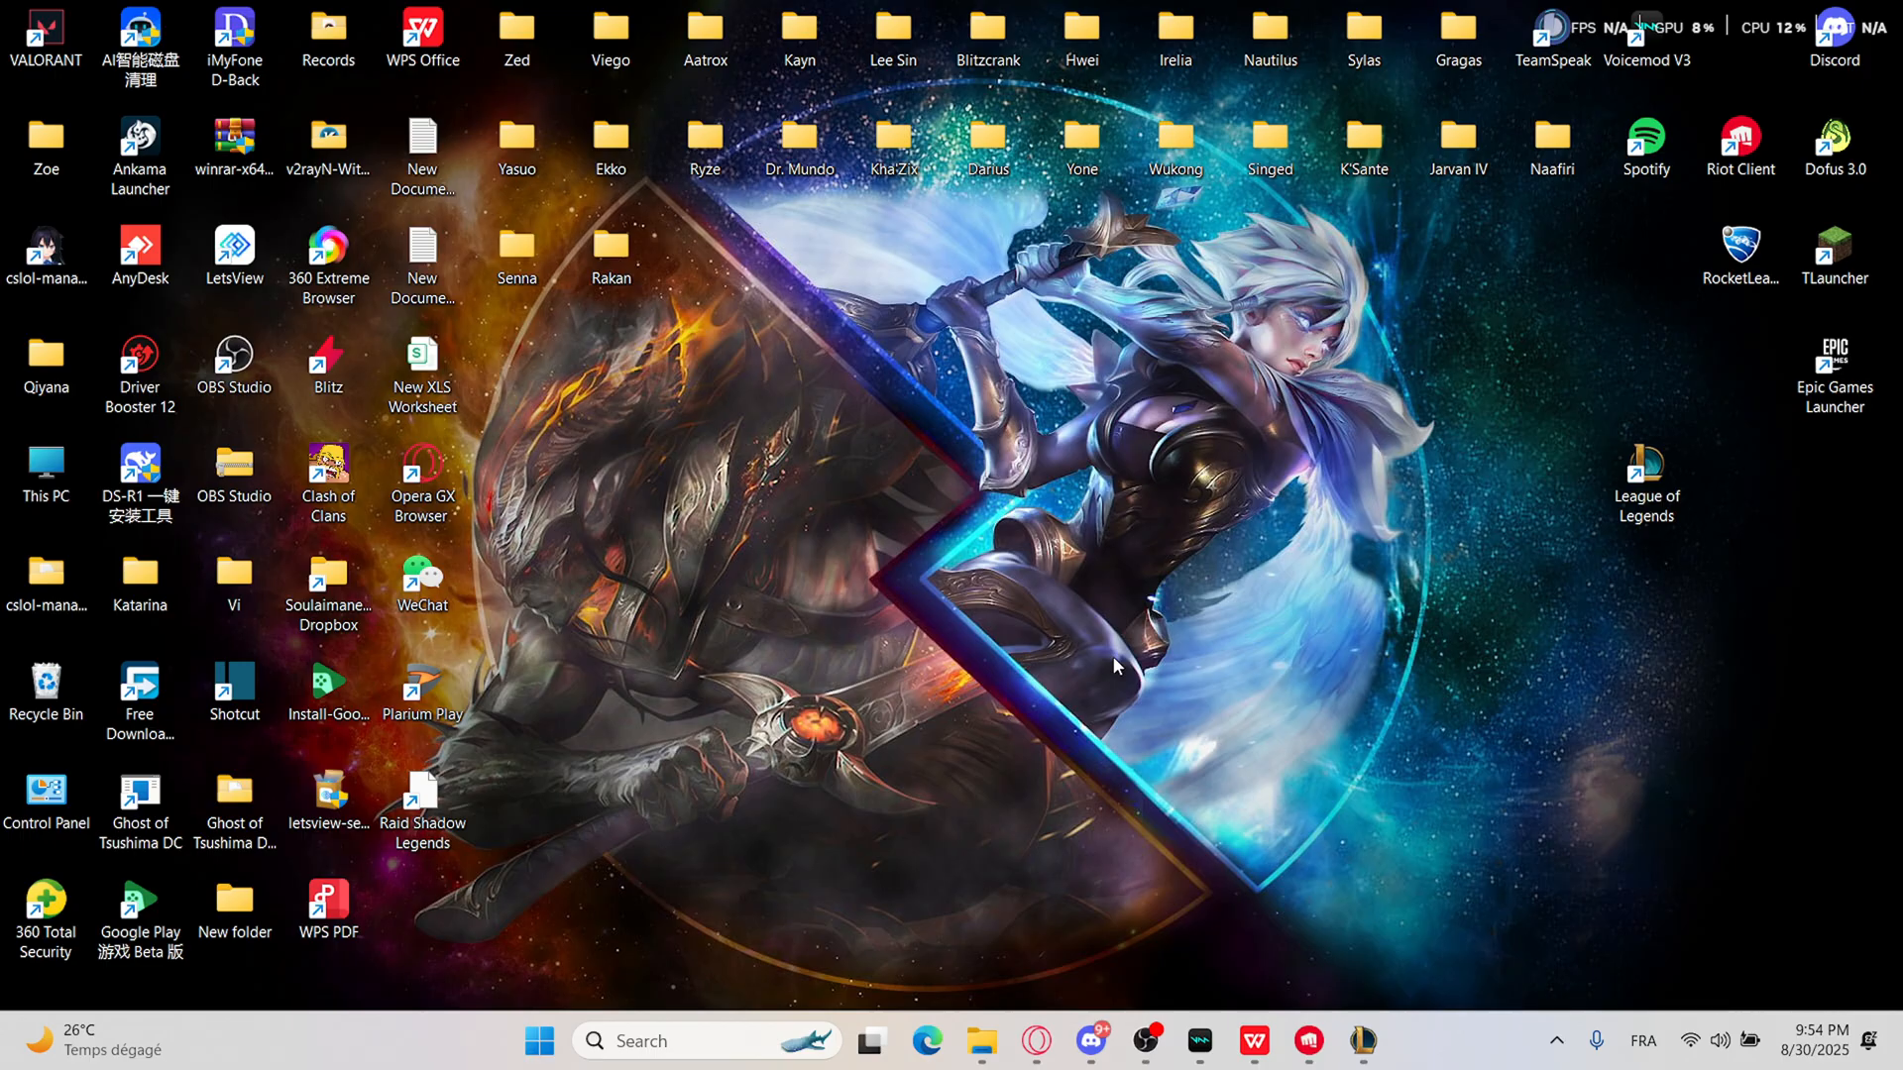
mouse_move(1485, 704)
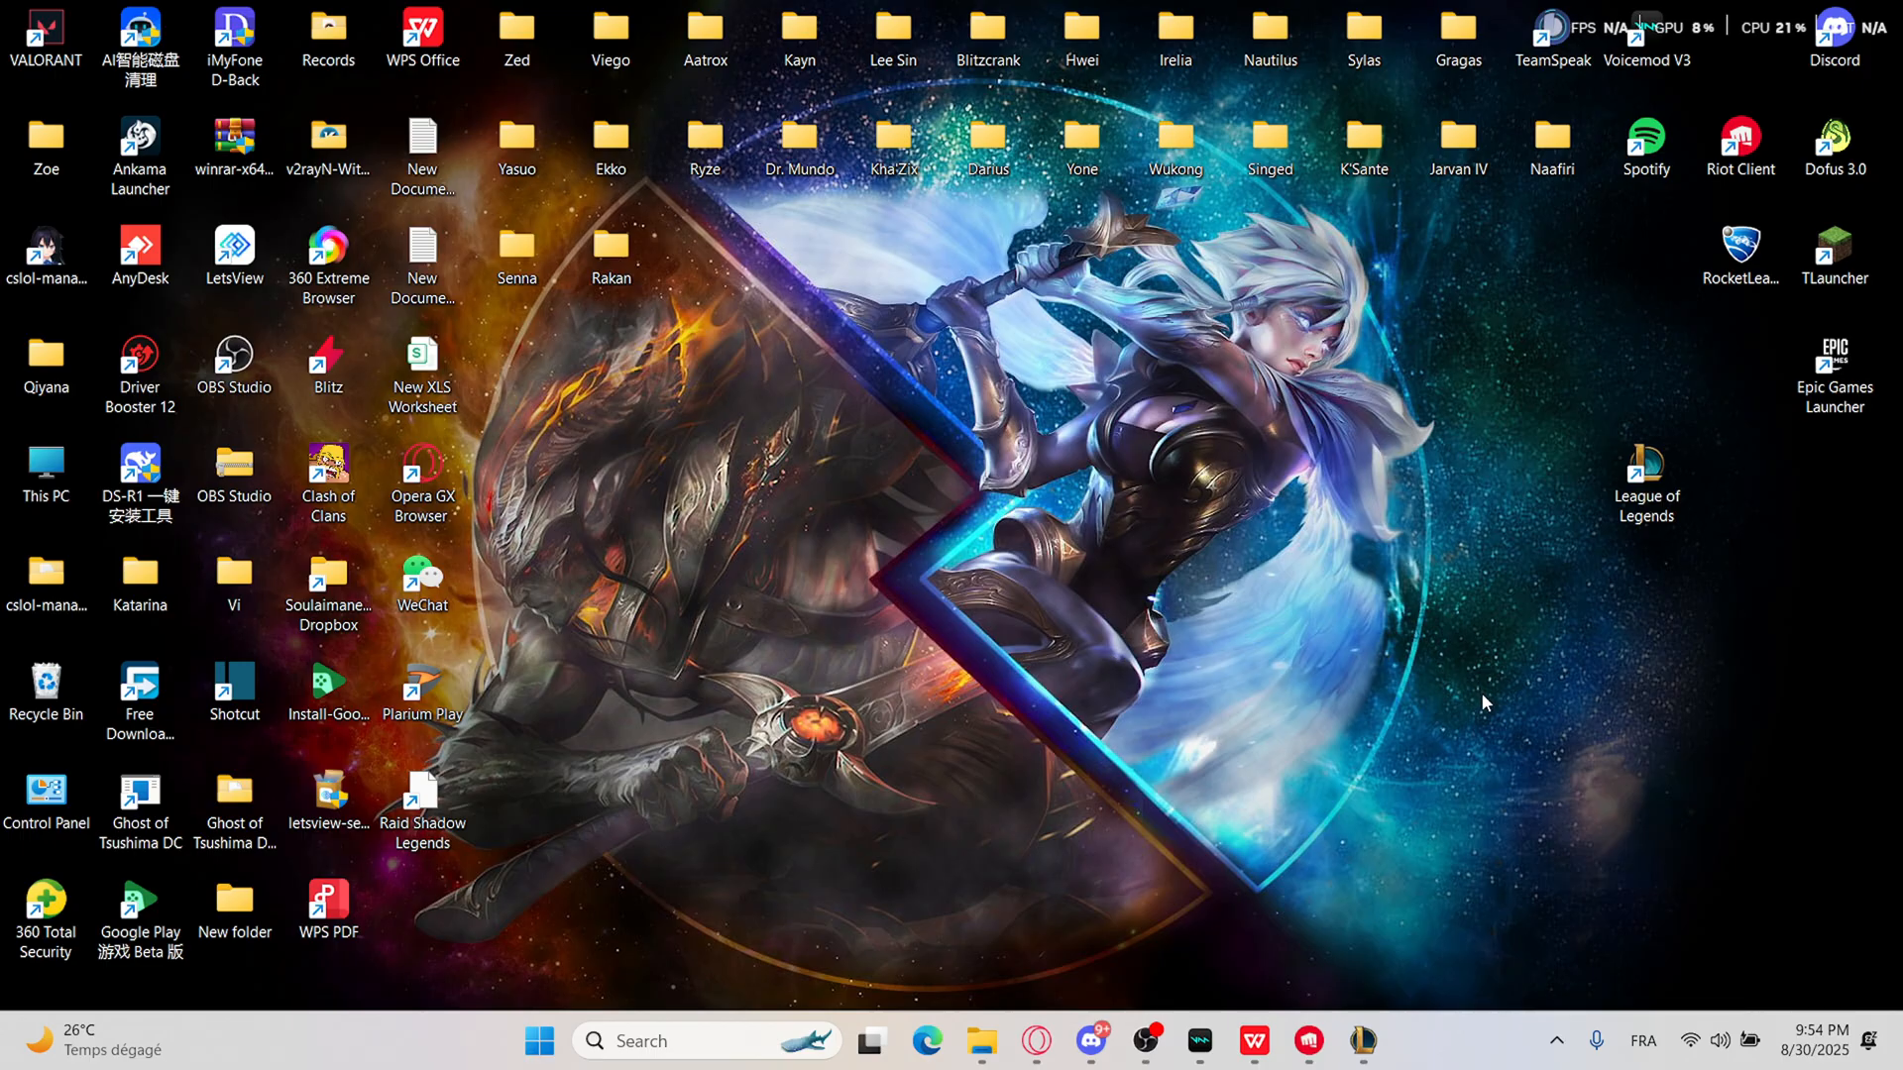
mouse_move(1415, 706)
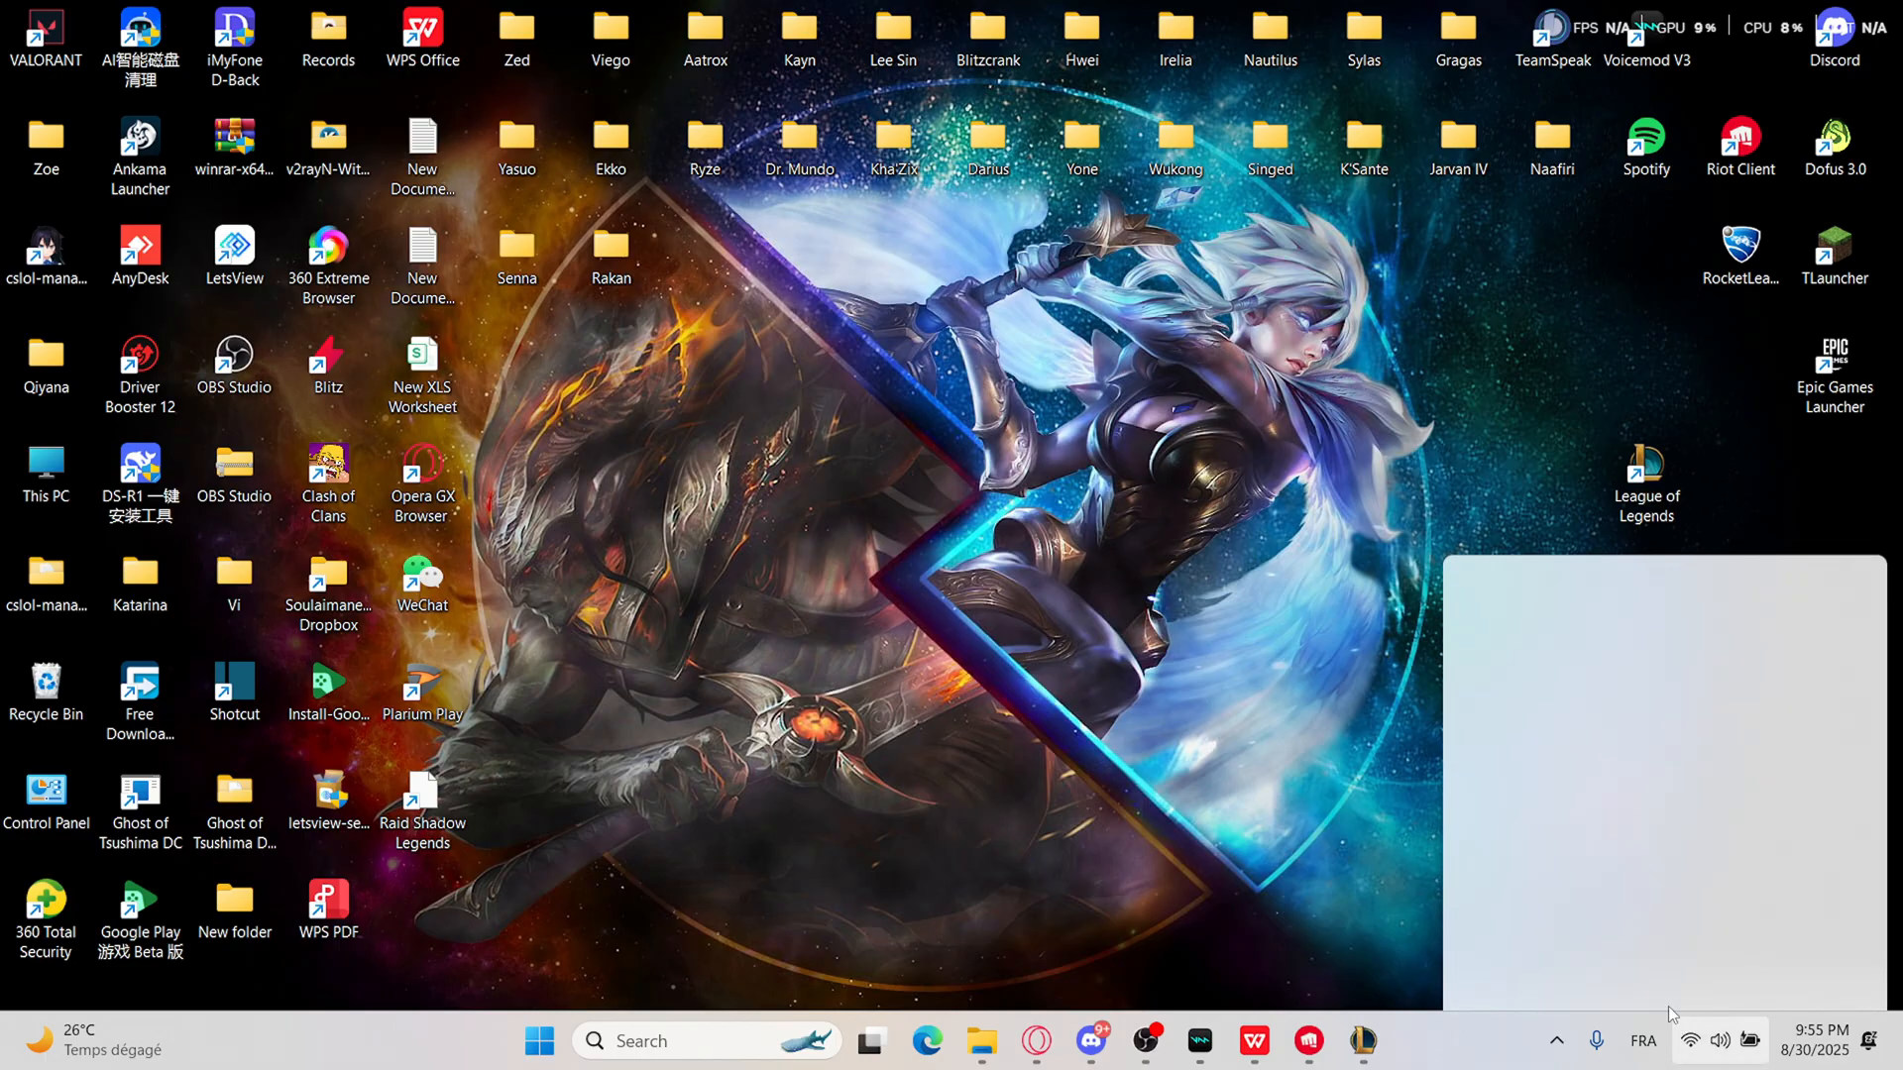
left_click(1693, 1039)
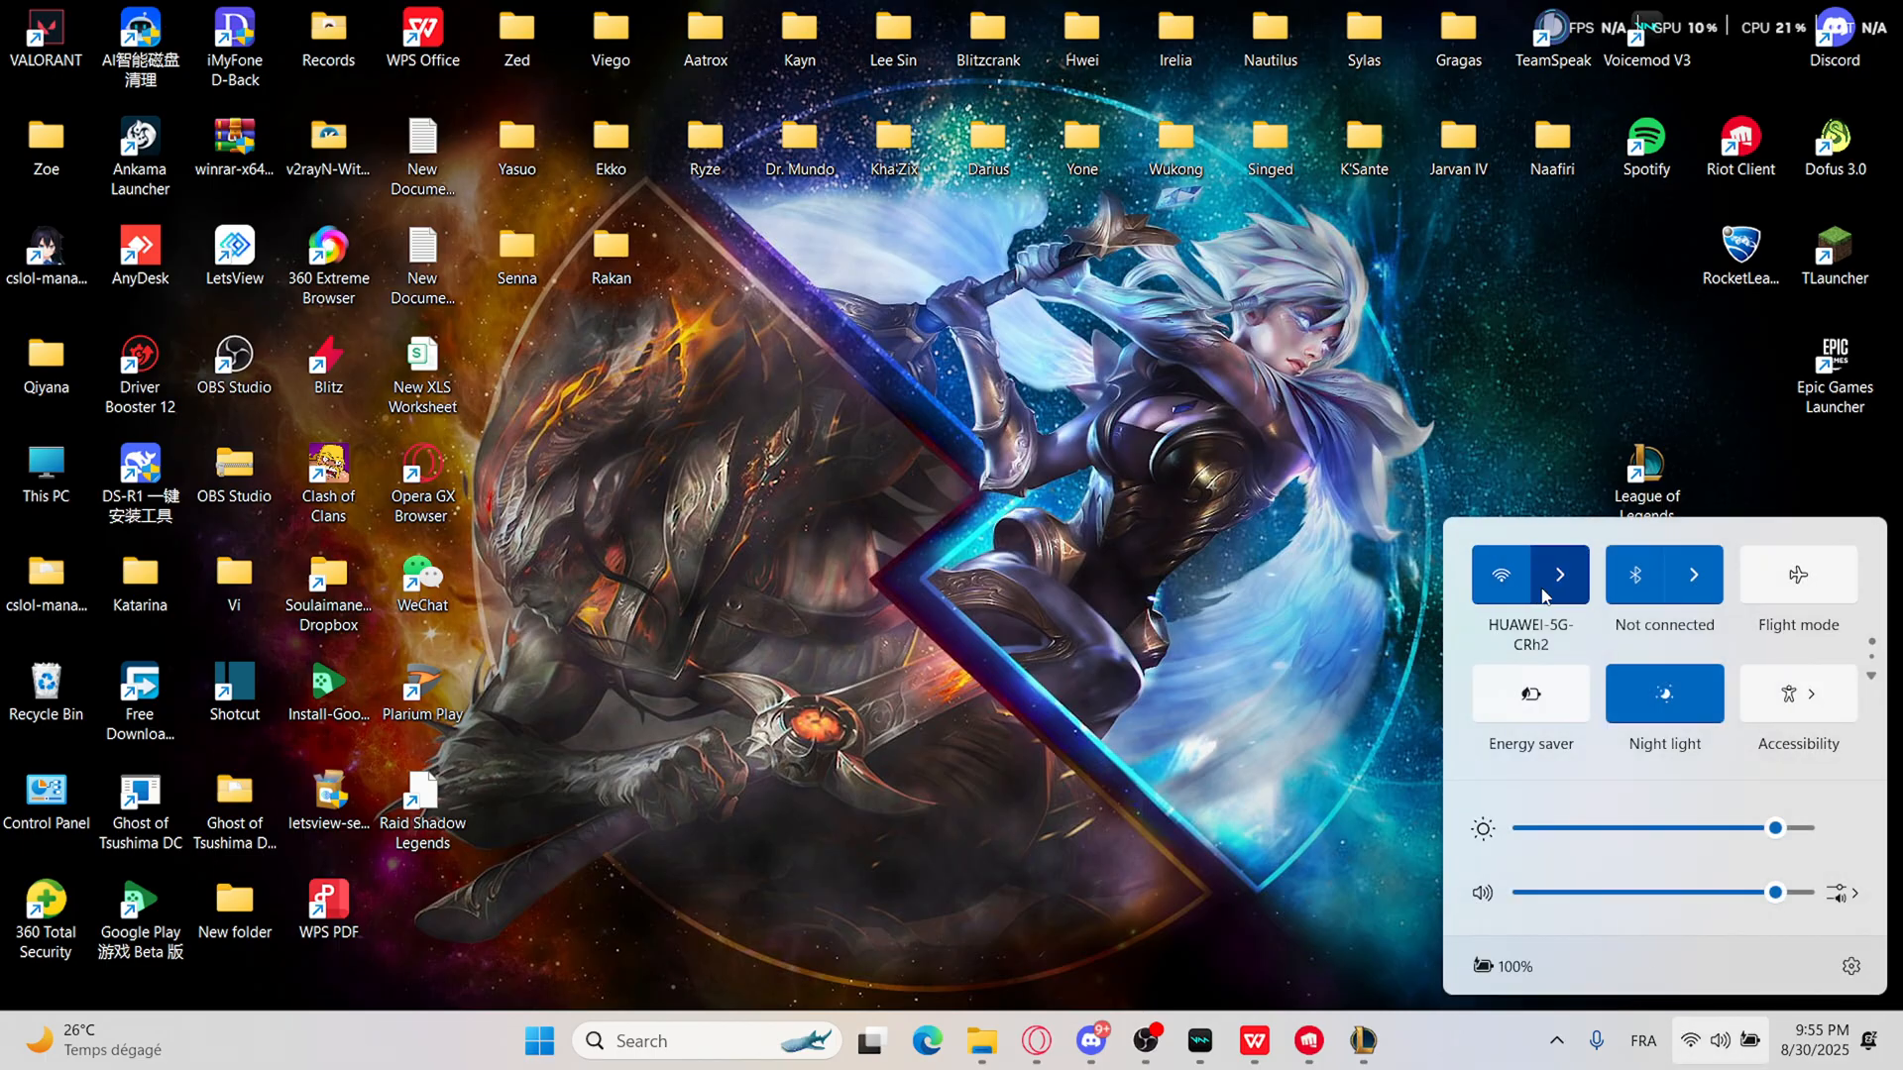
left_click(1273, 615)
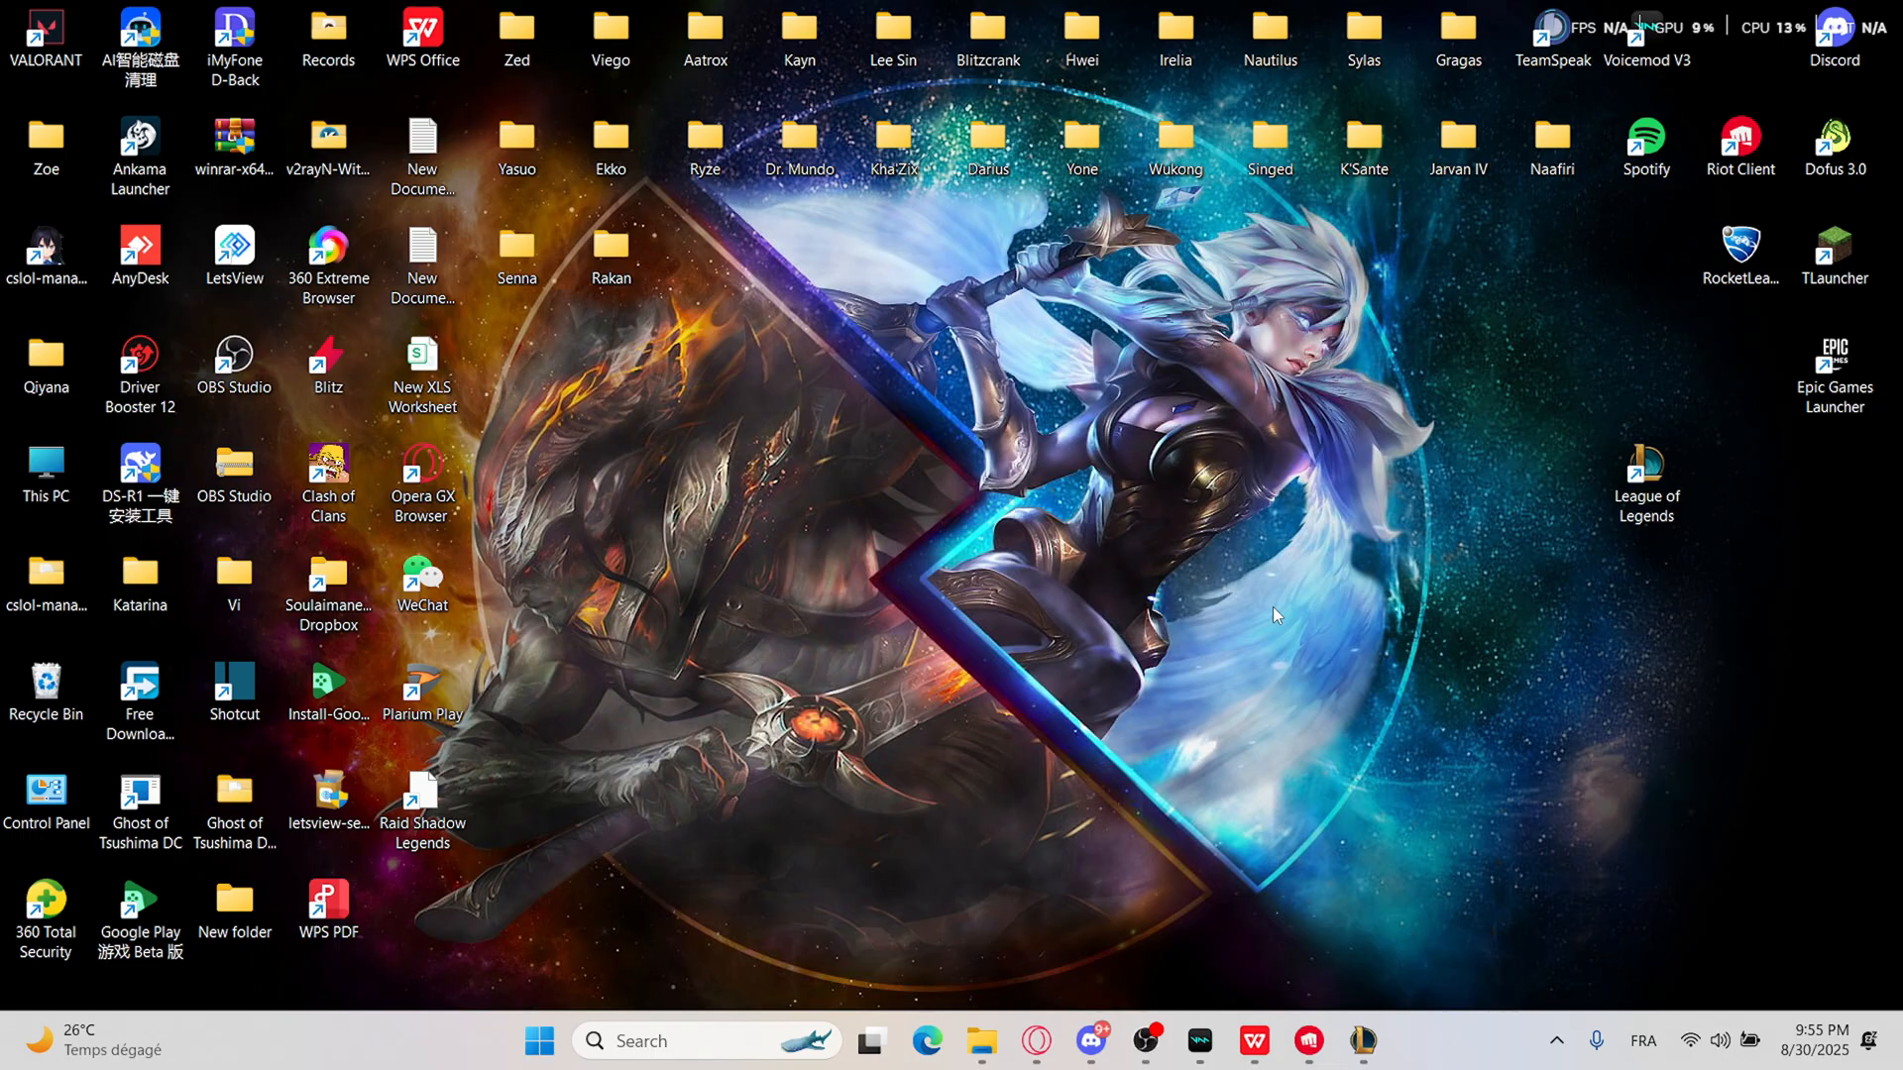
mouse_move(1083, 650)
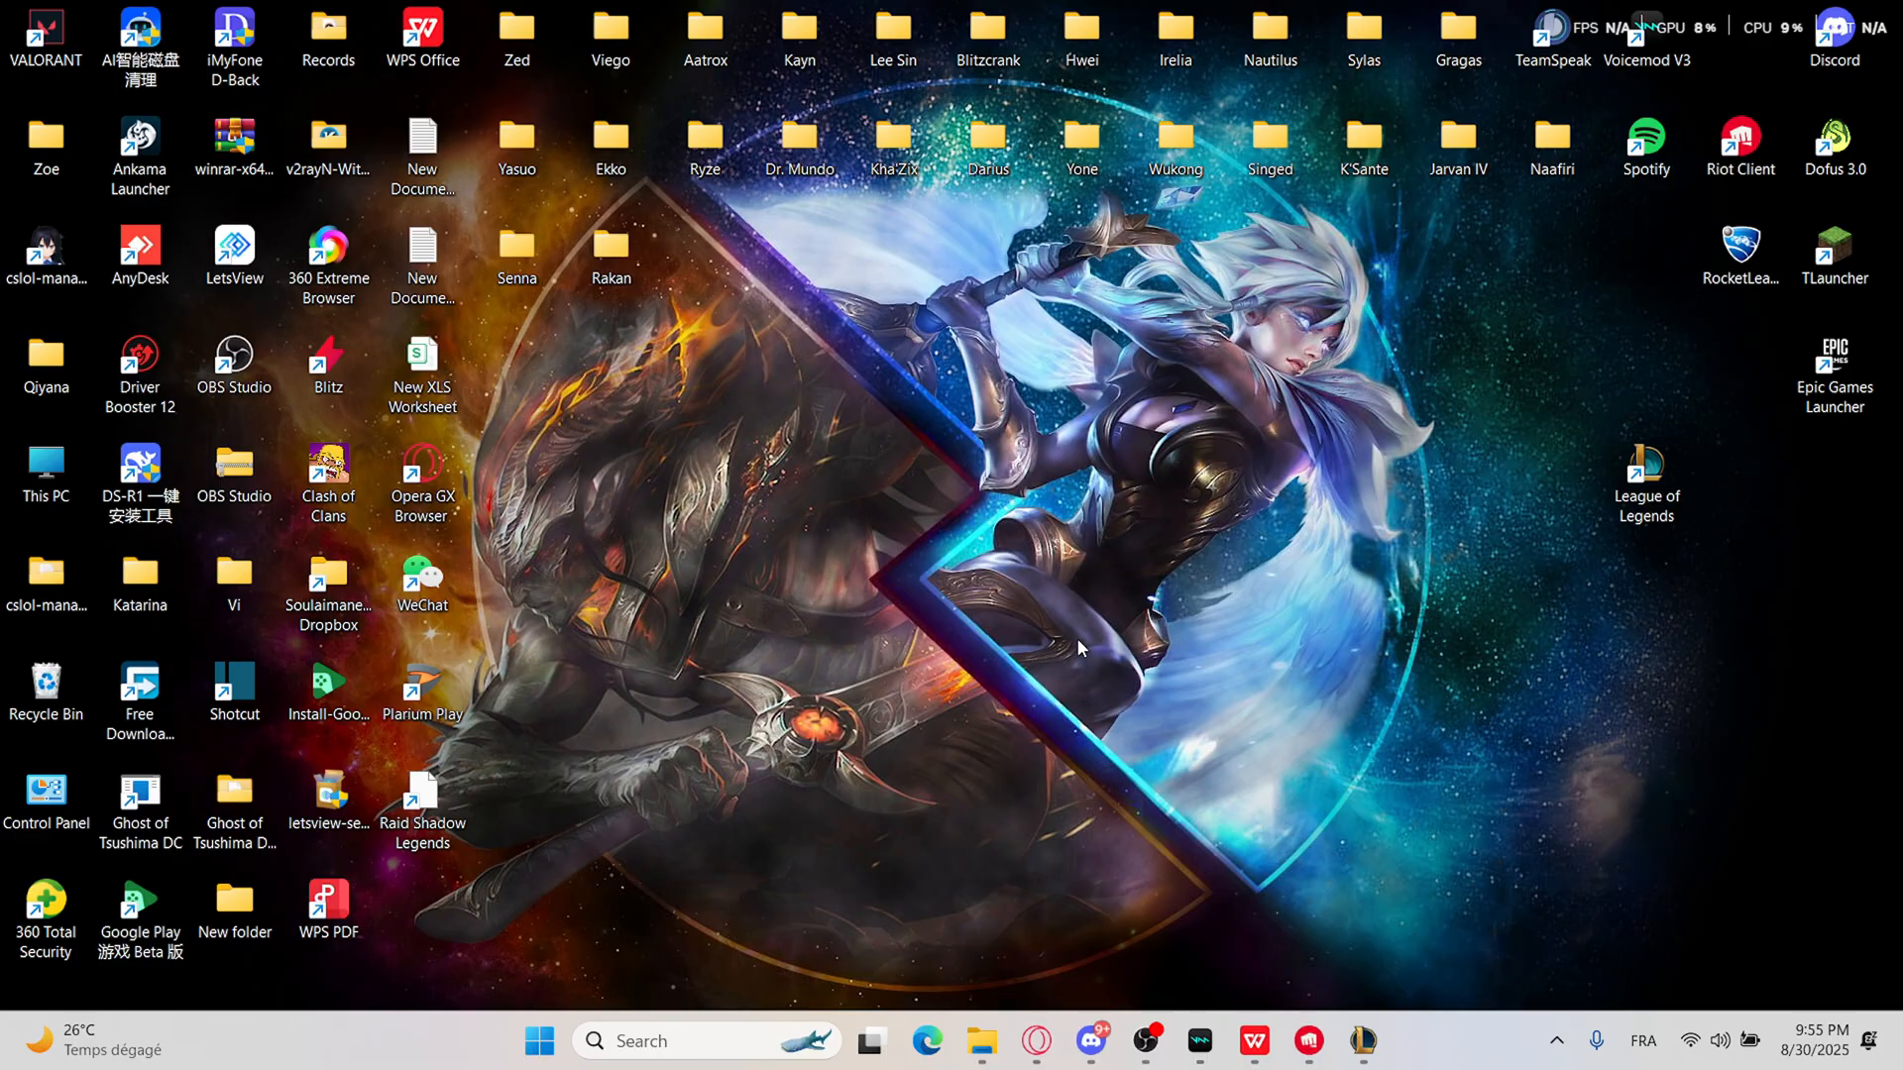
mouse_move(1073, 626)
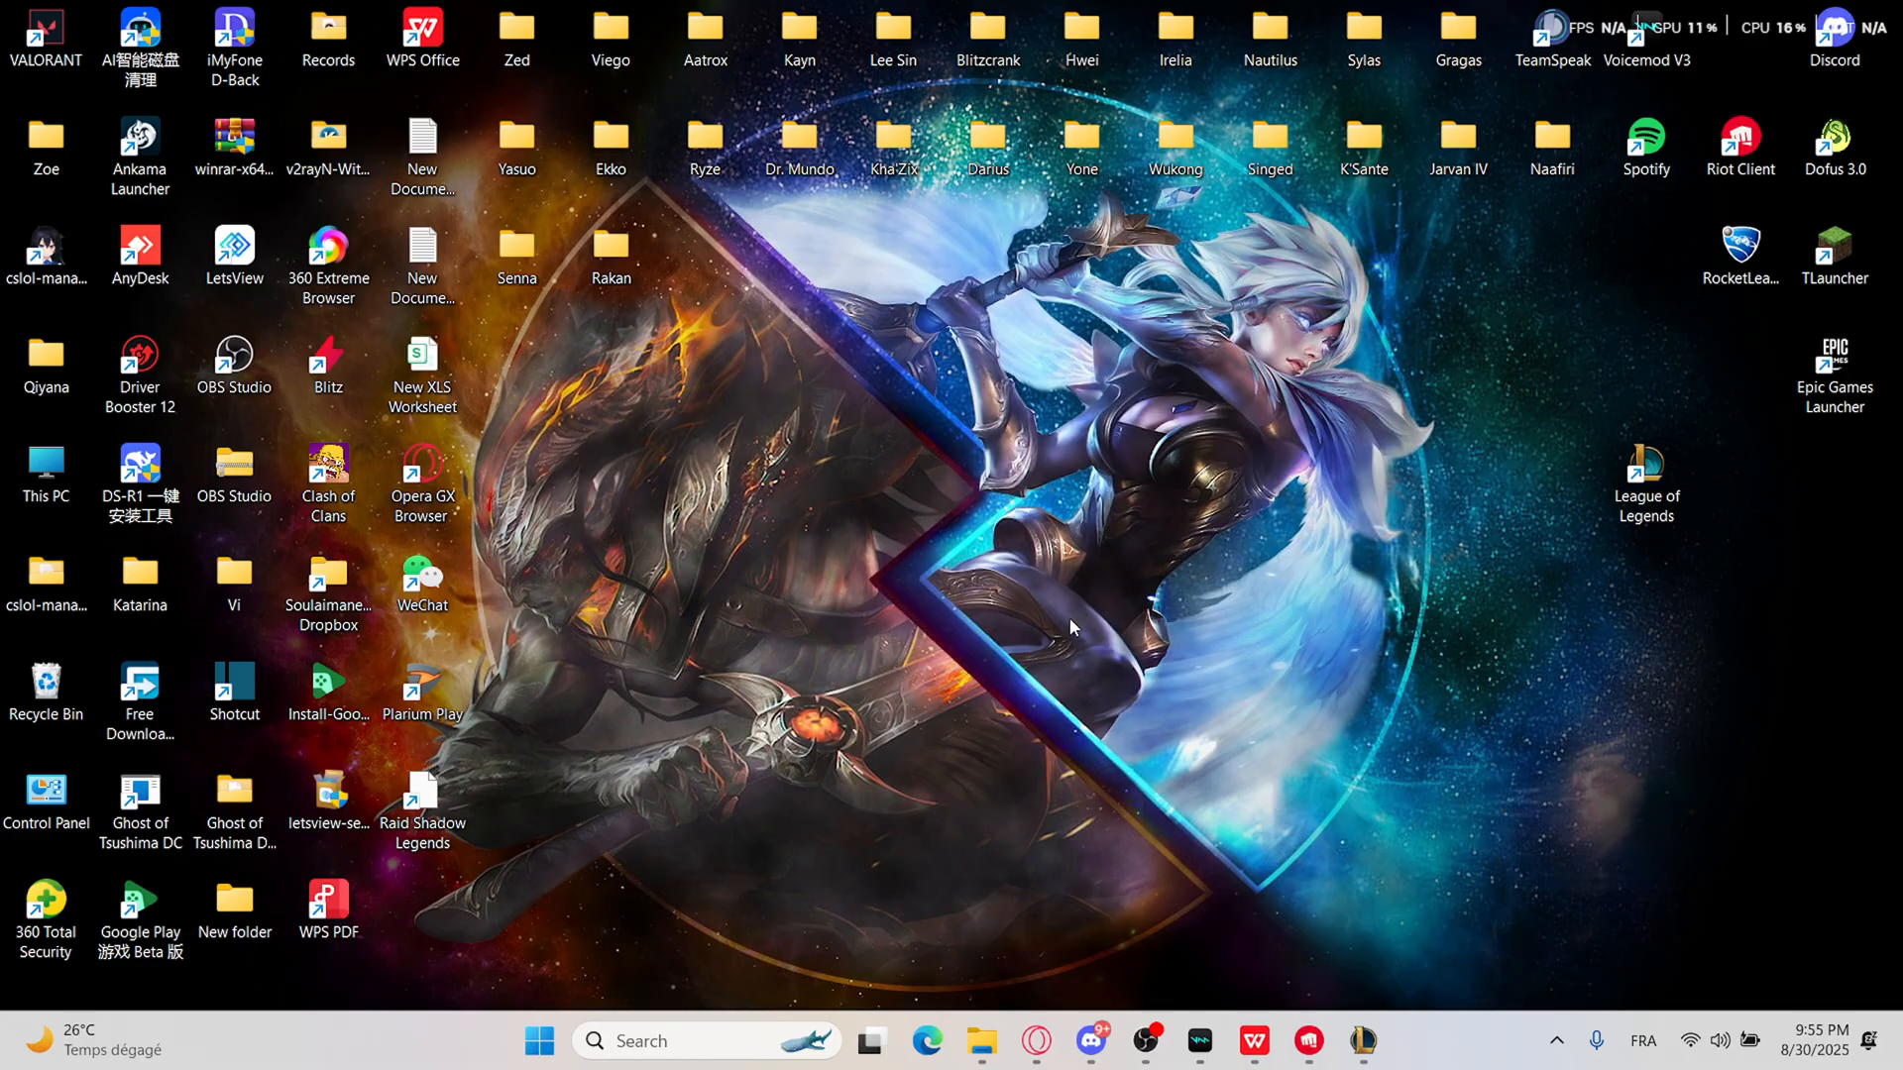
mouse_move(1013, 678)
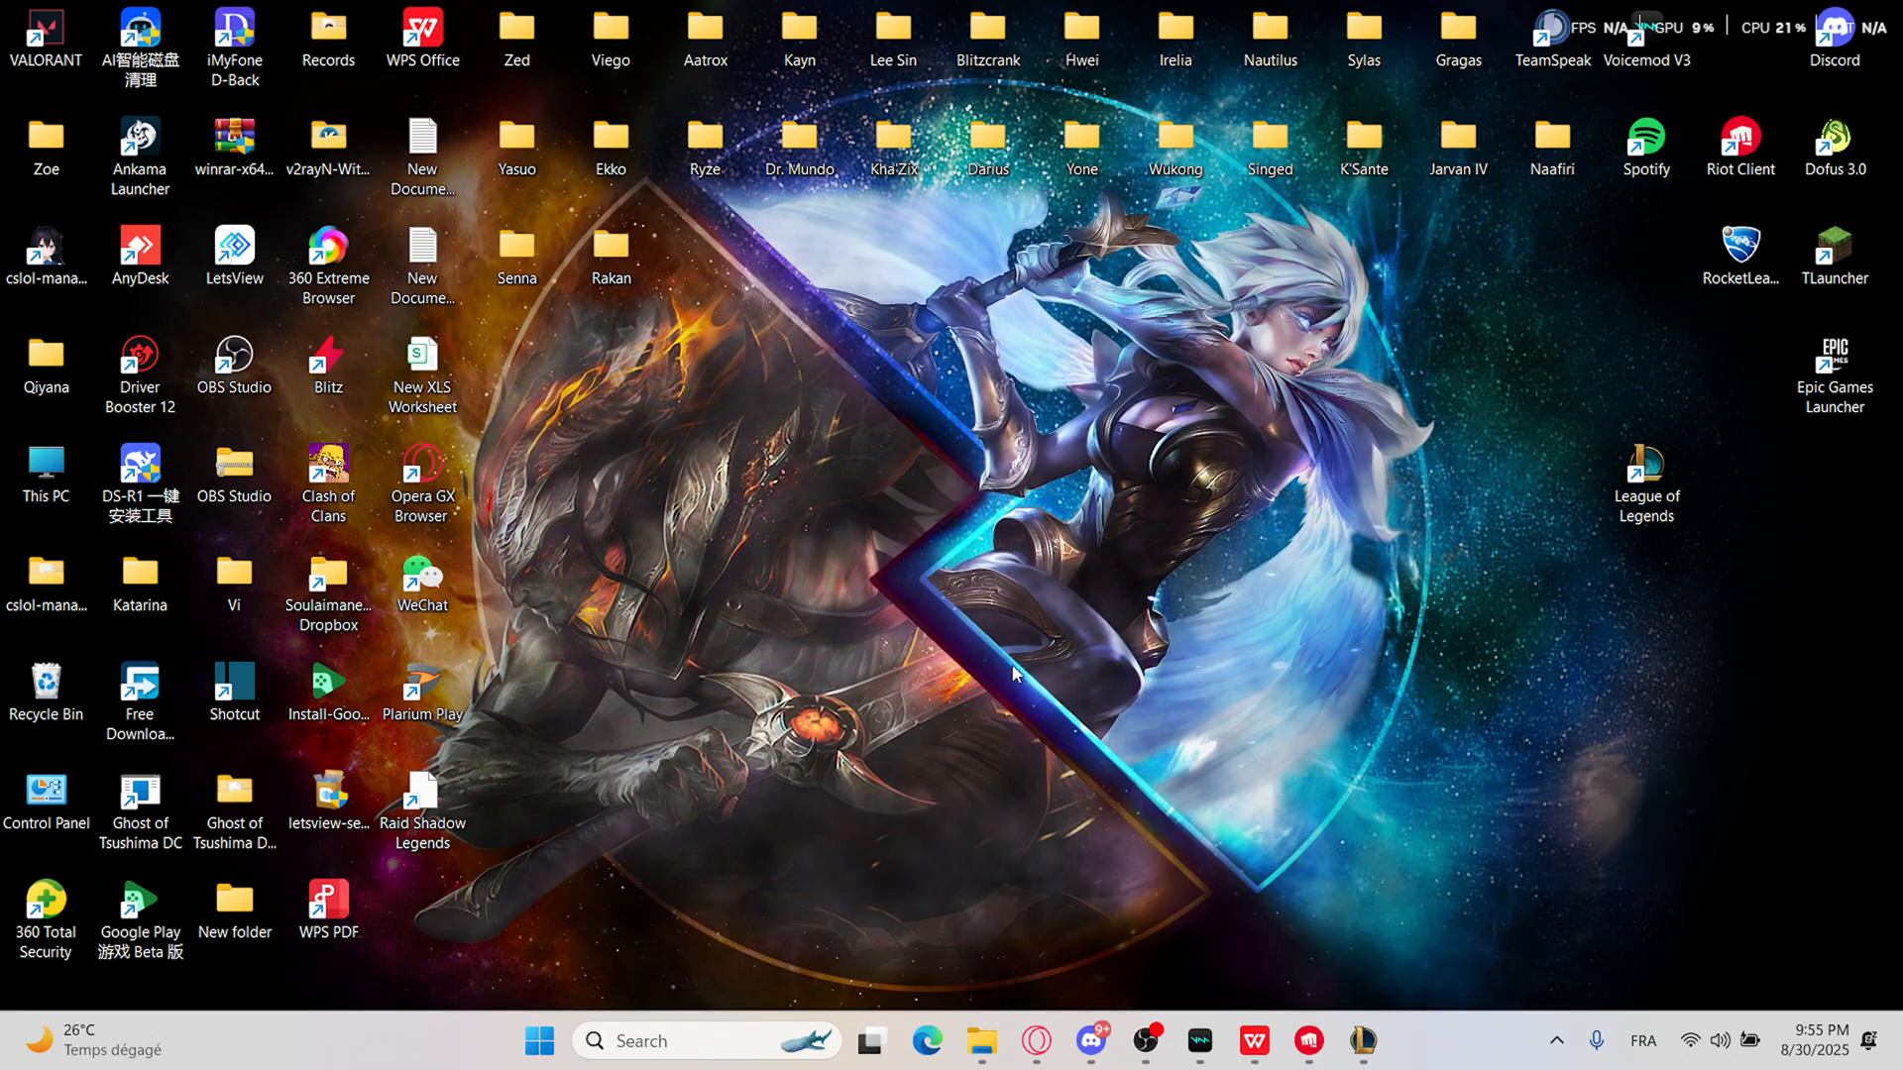
left_click(1645, 468)
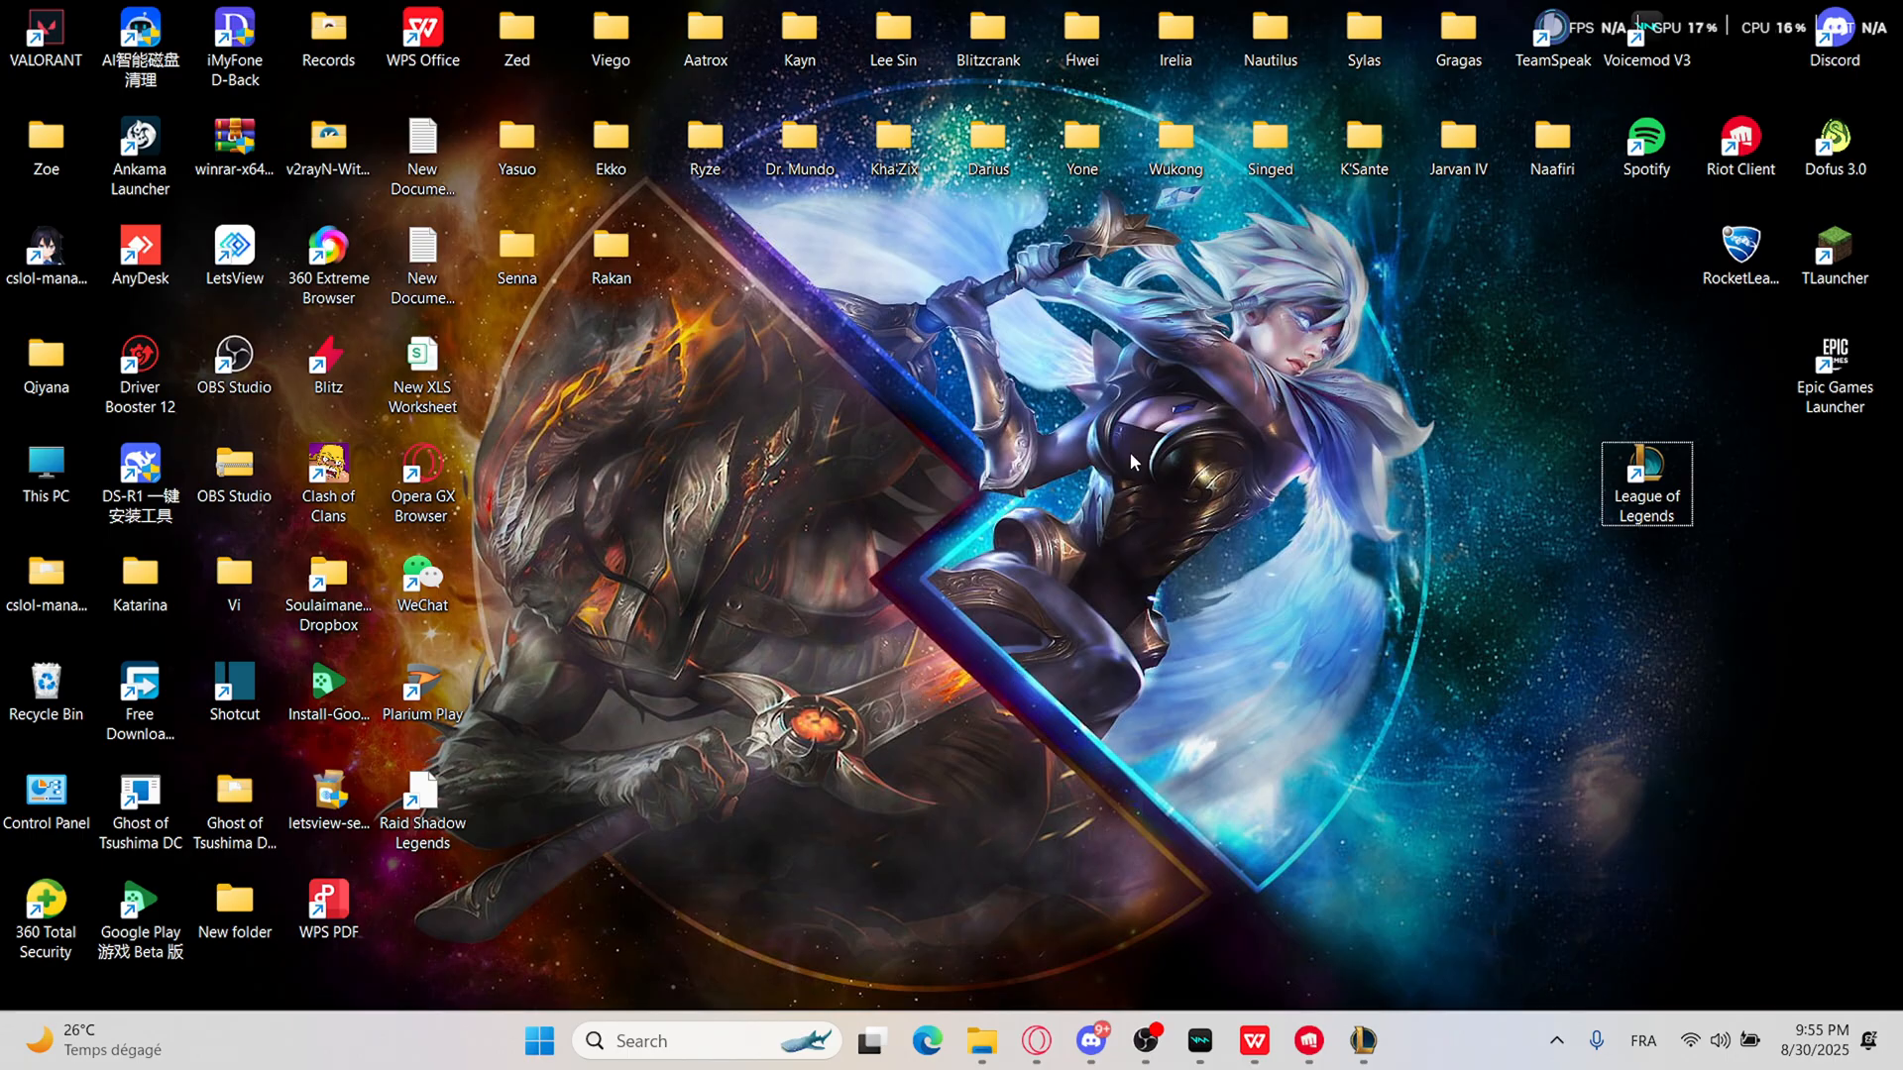
mouse_move(1081, 521)
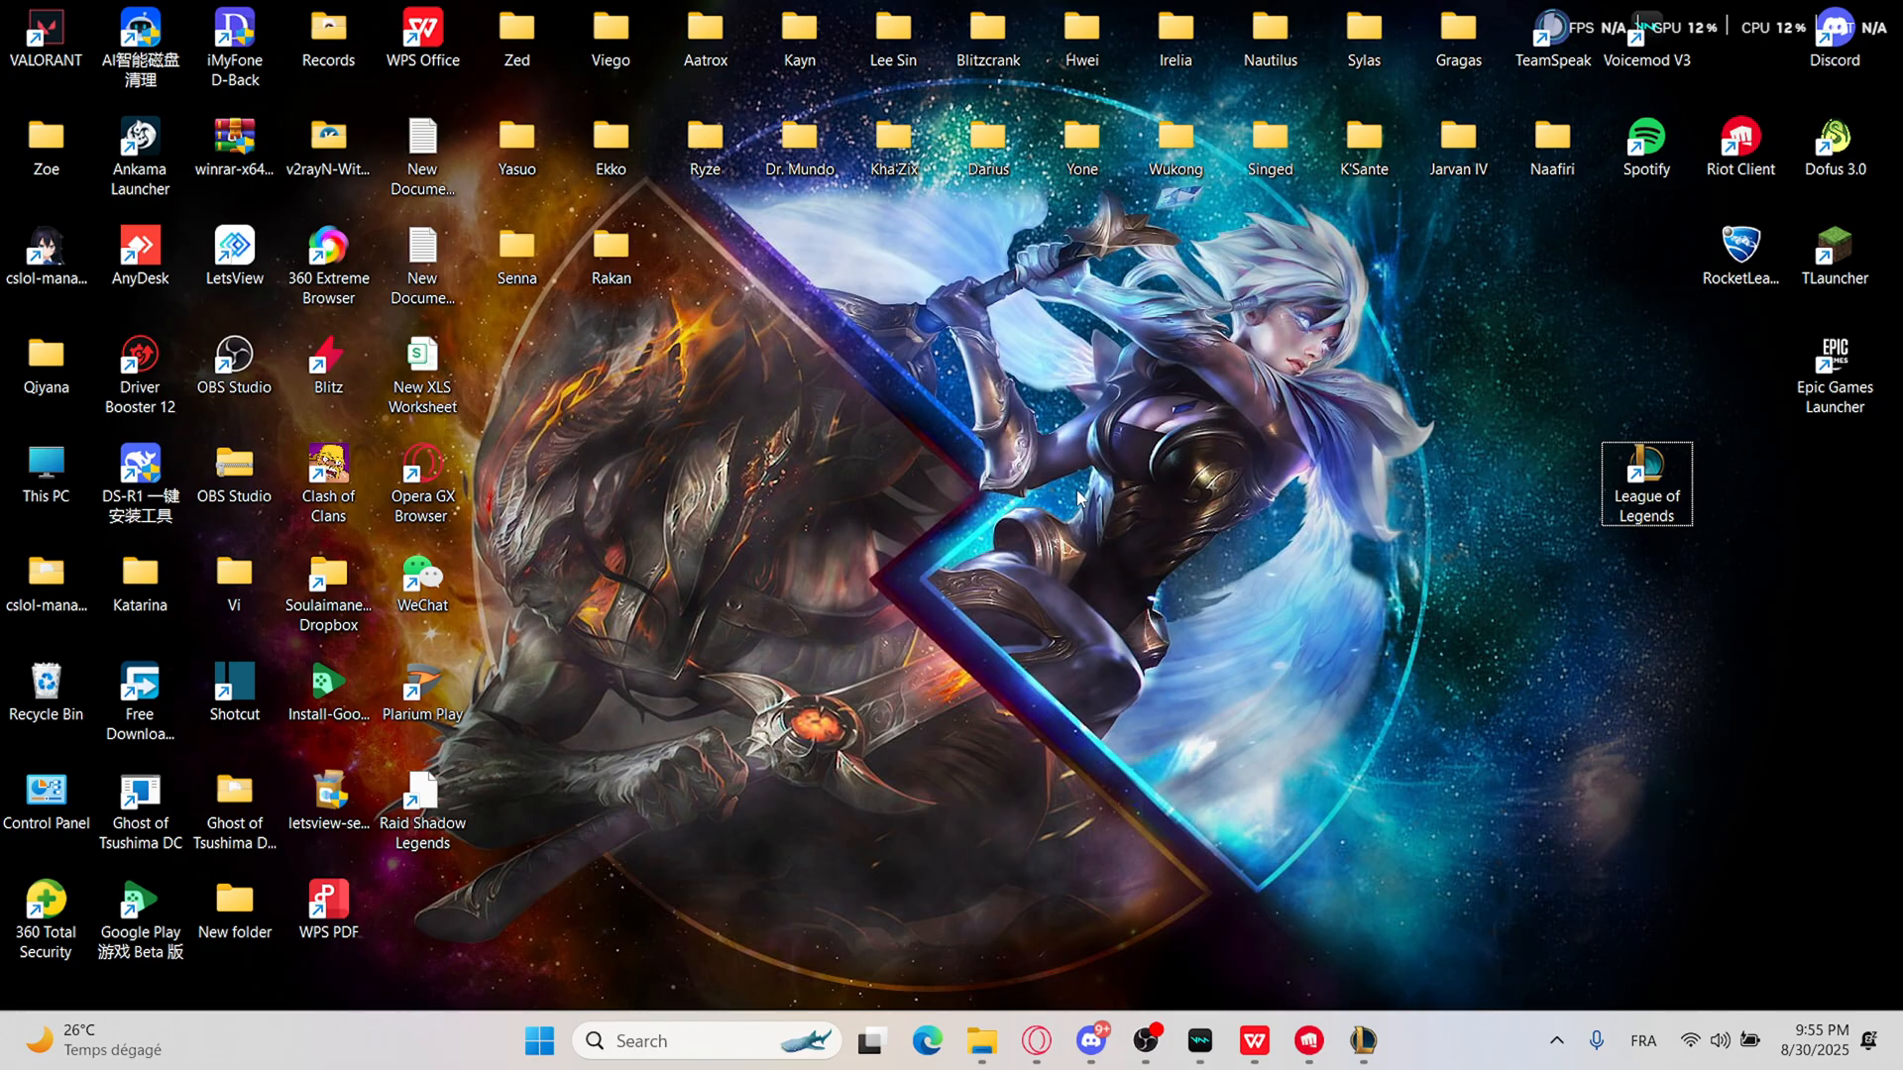
mouse_move(1253, 643)
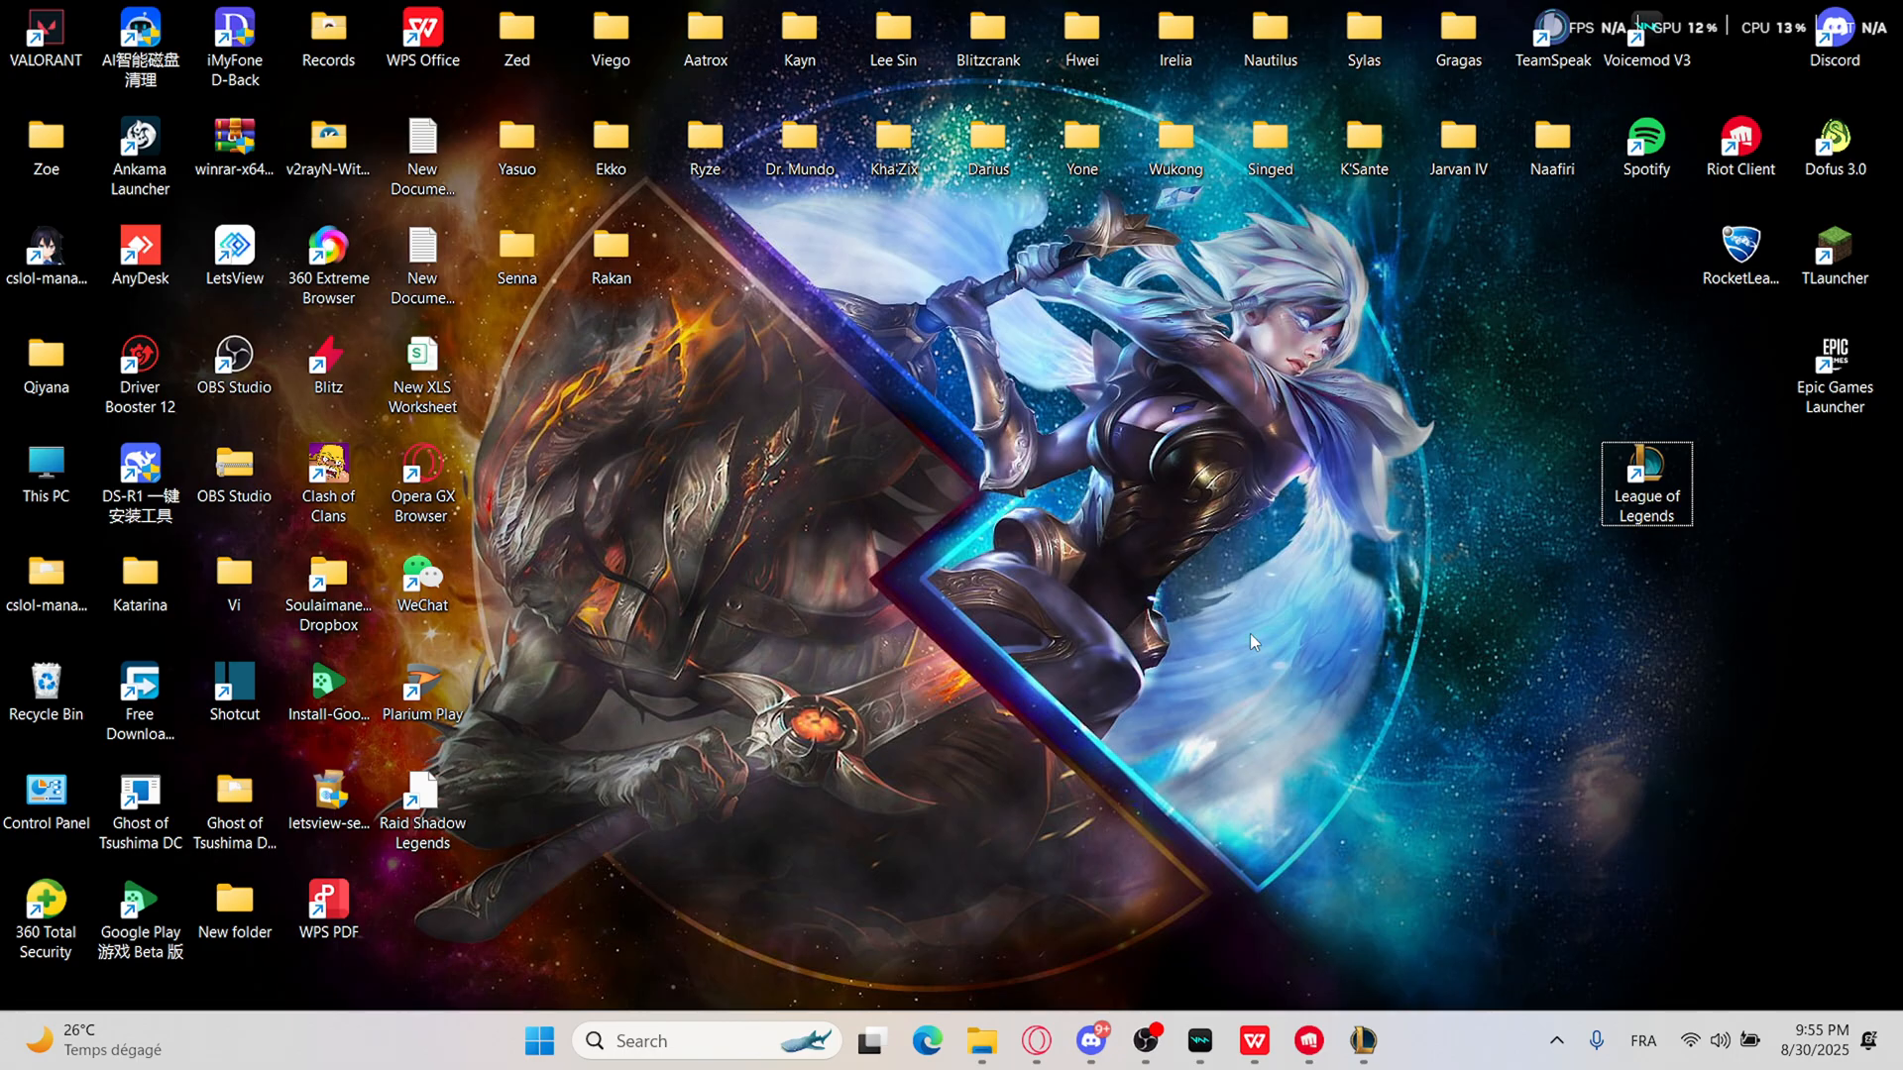
mouse_move(910, 706)
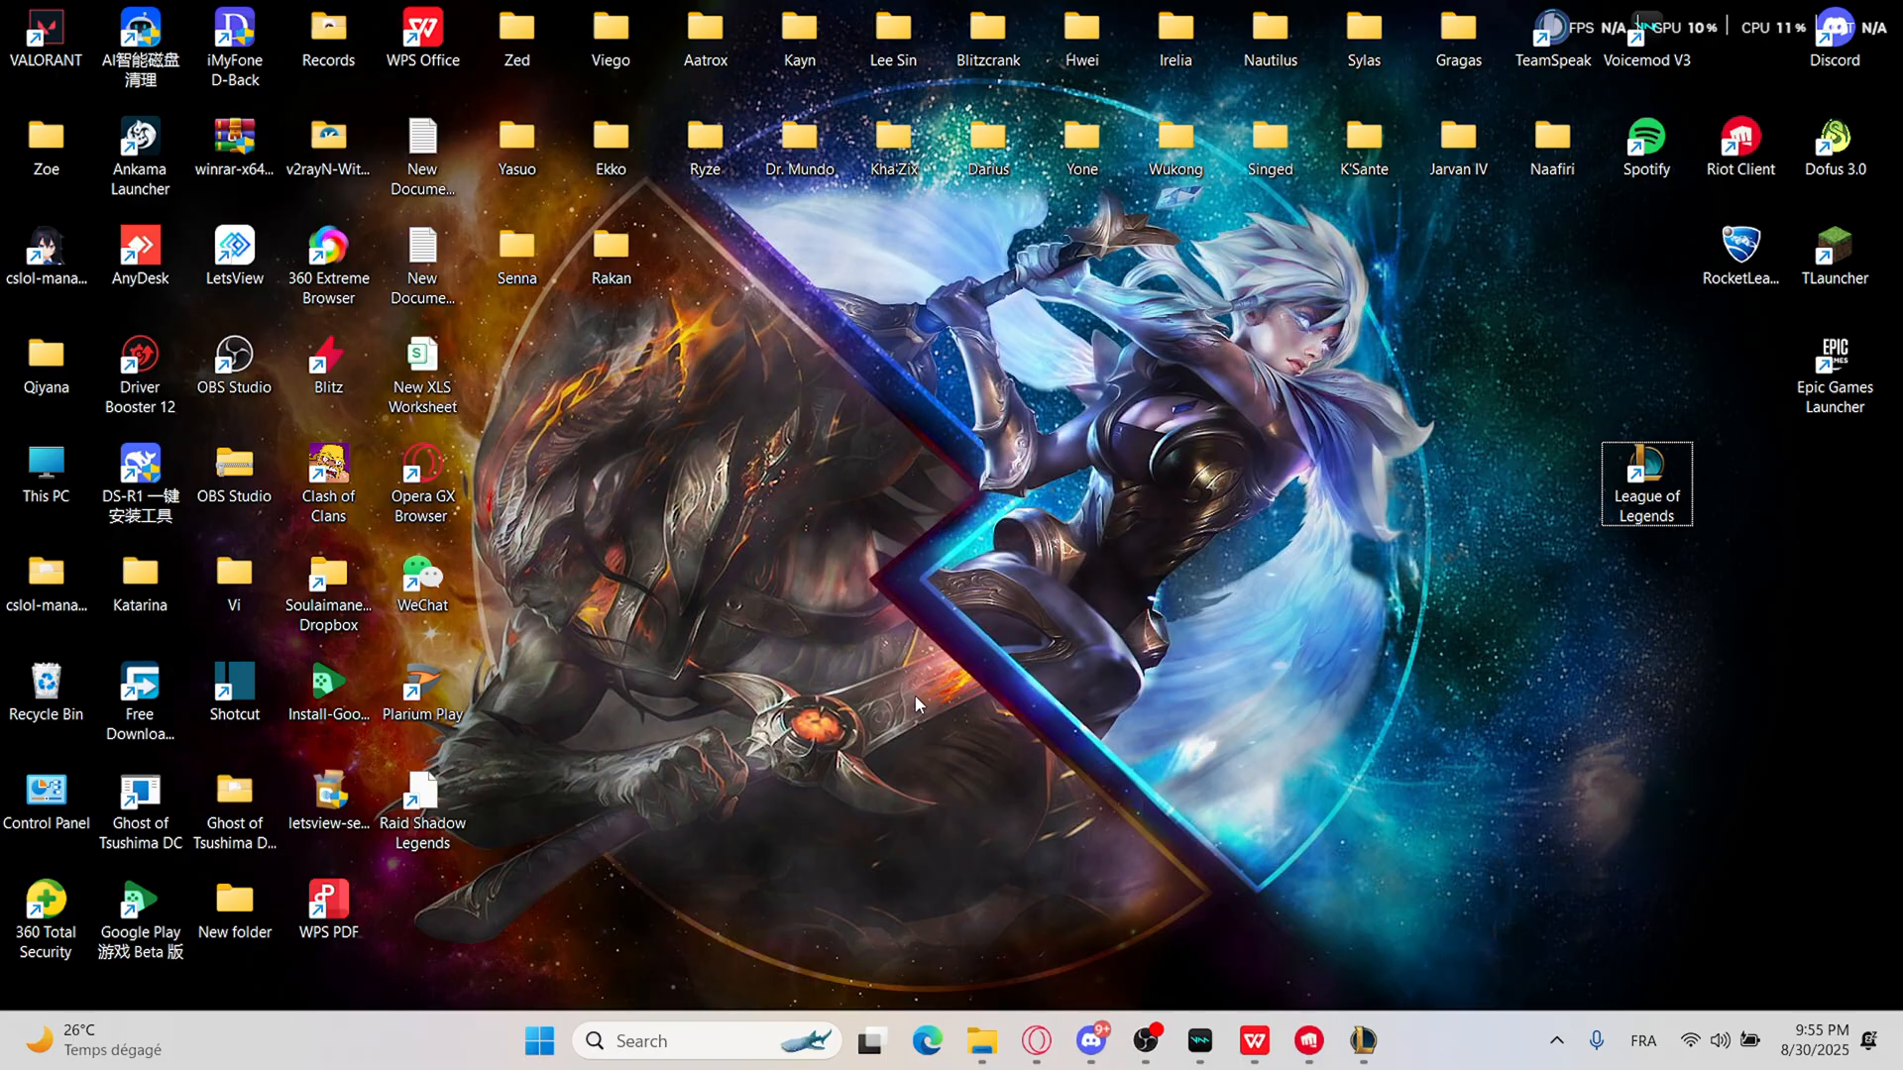
mouse_move(936, 684)
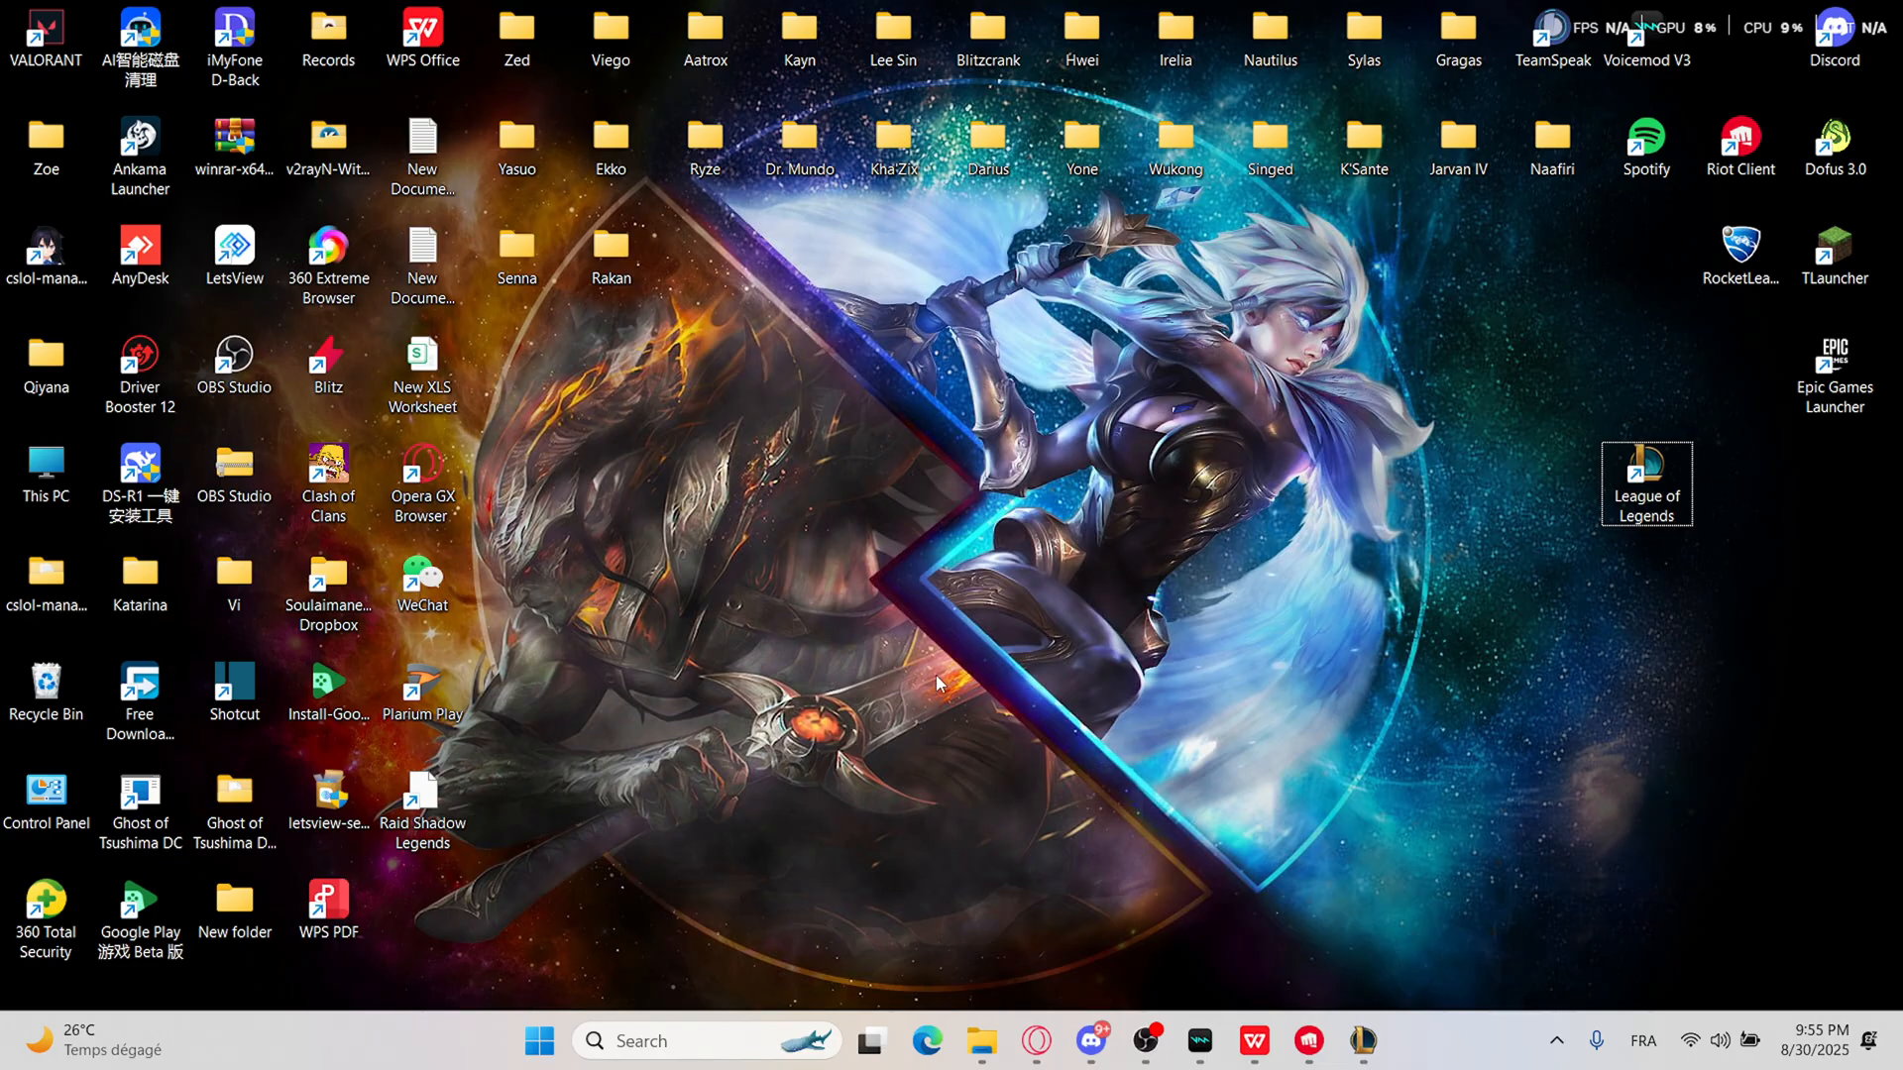
mouse_move(959, 702)
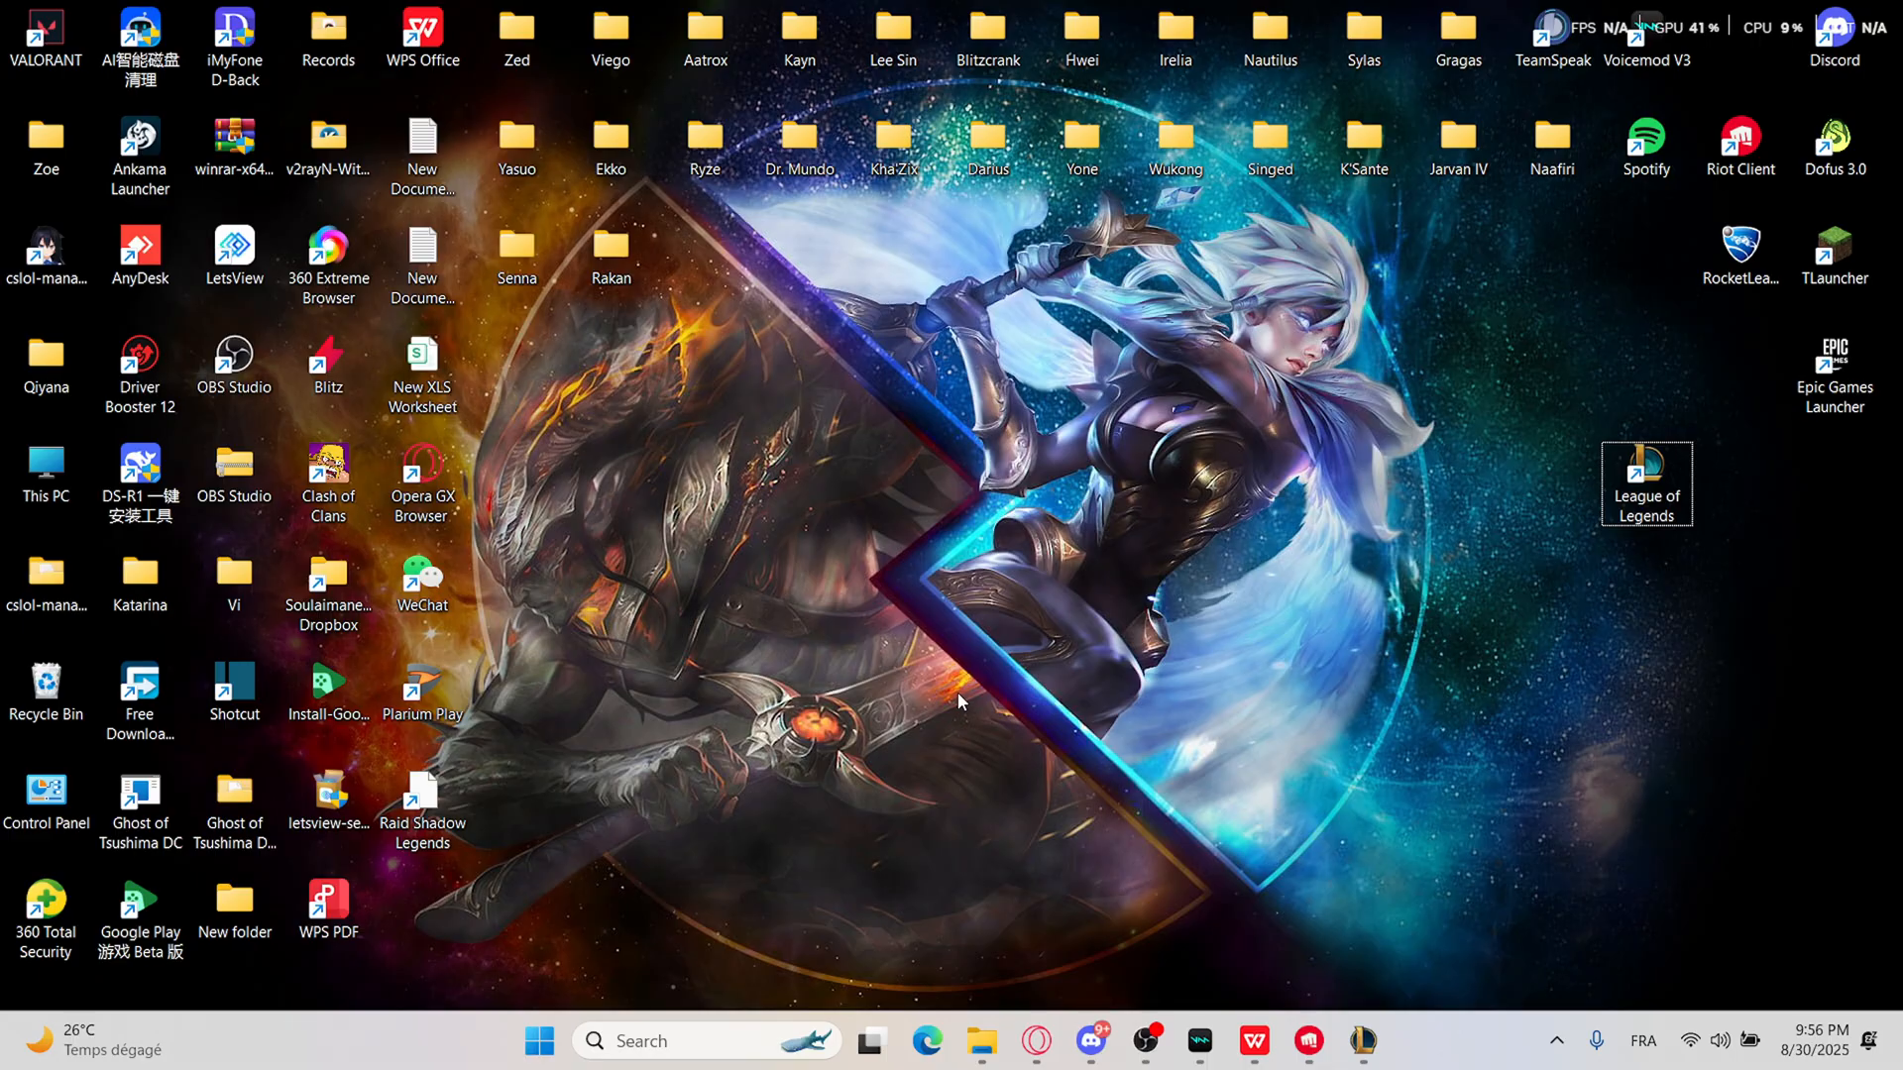
mouse_move(1217, 698)
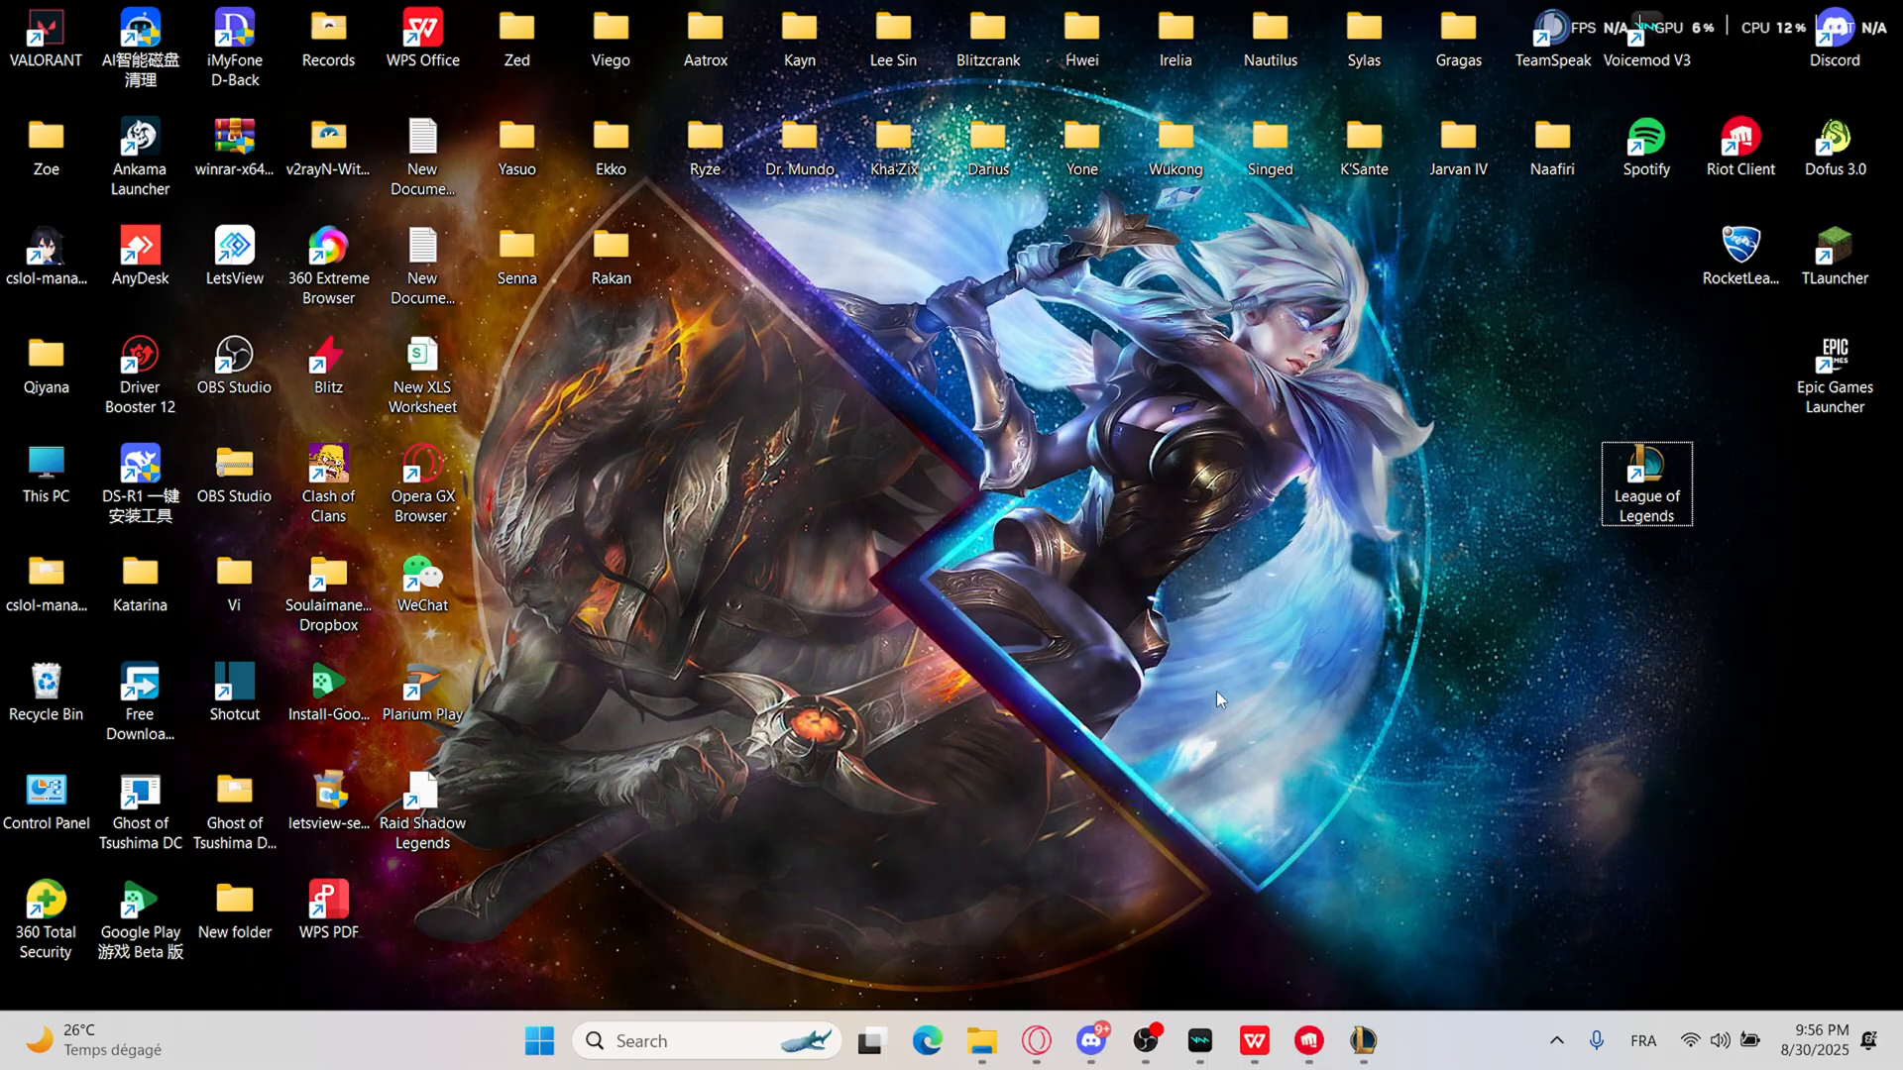
mouse_move(1039, 702)
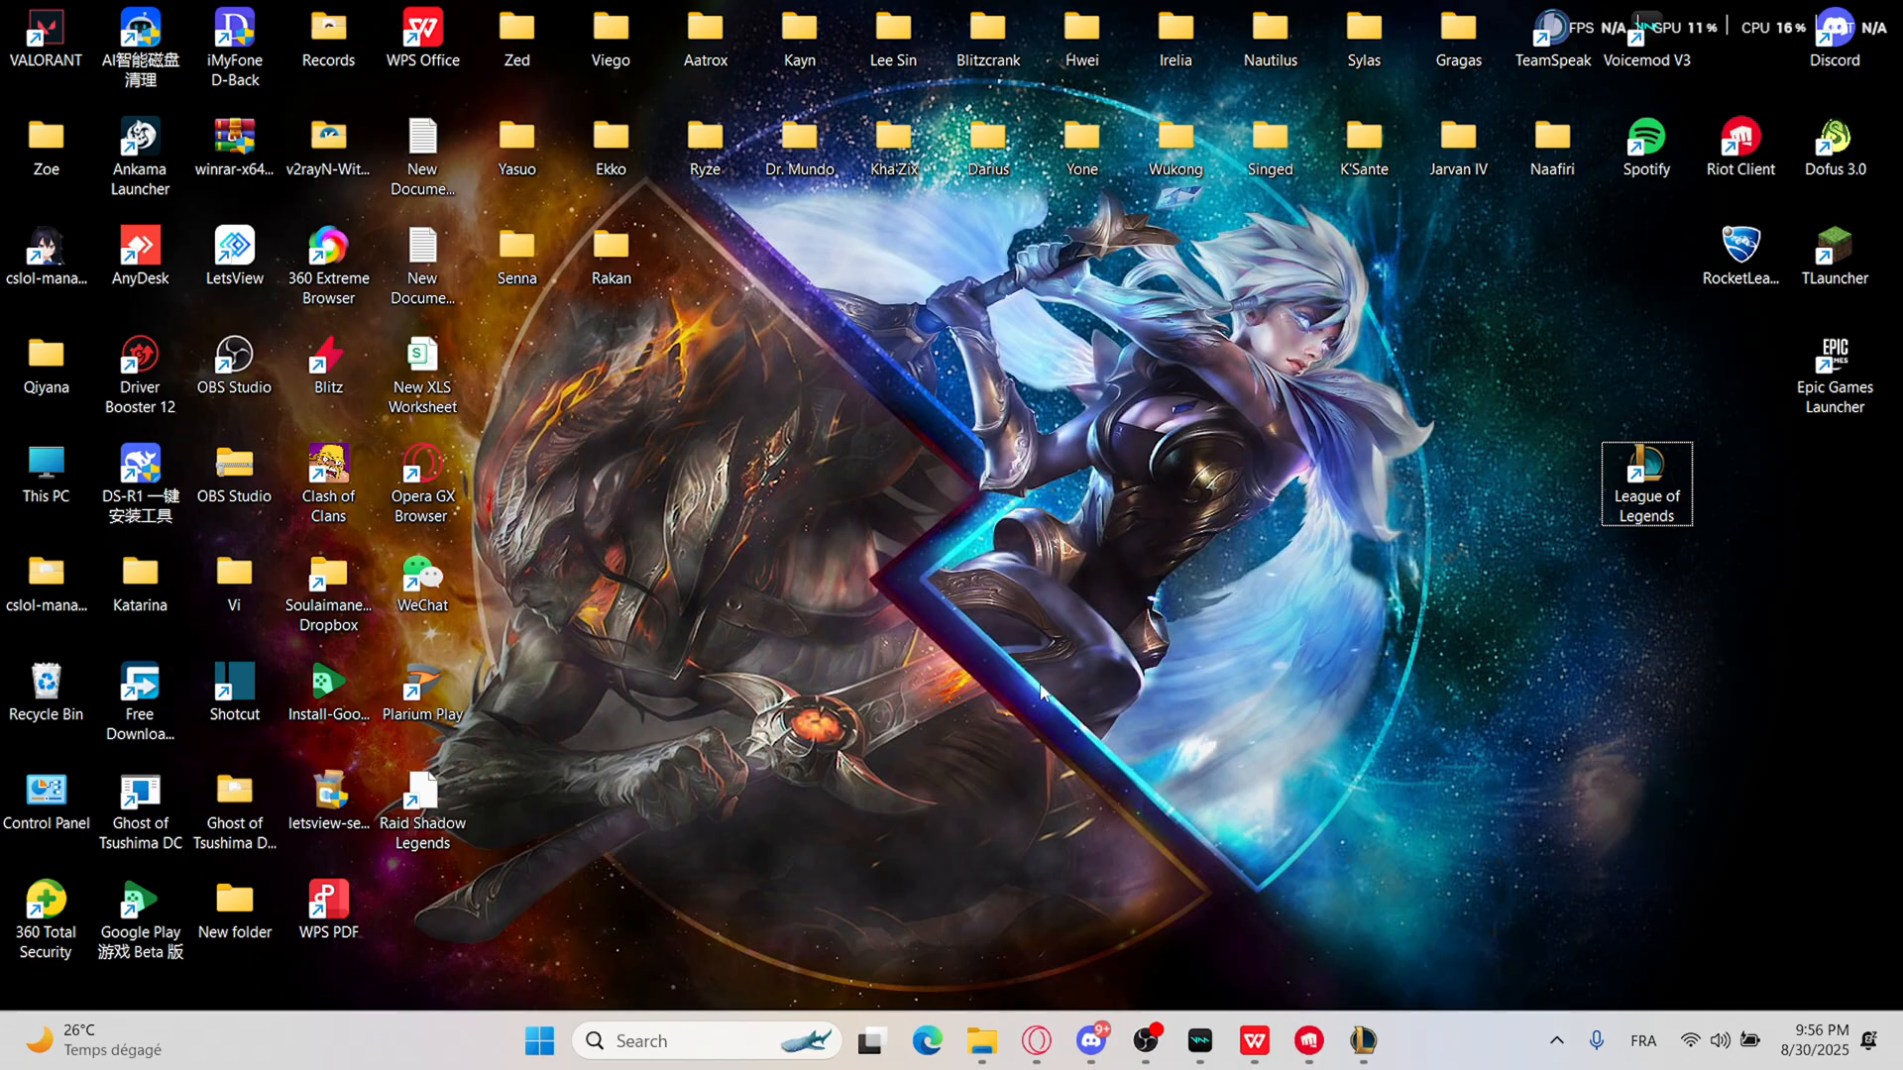
mouse_move(1487, 1054)
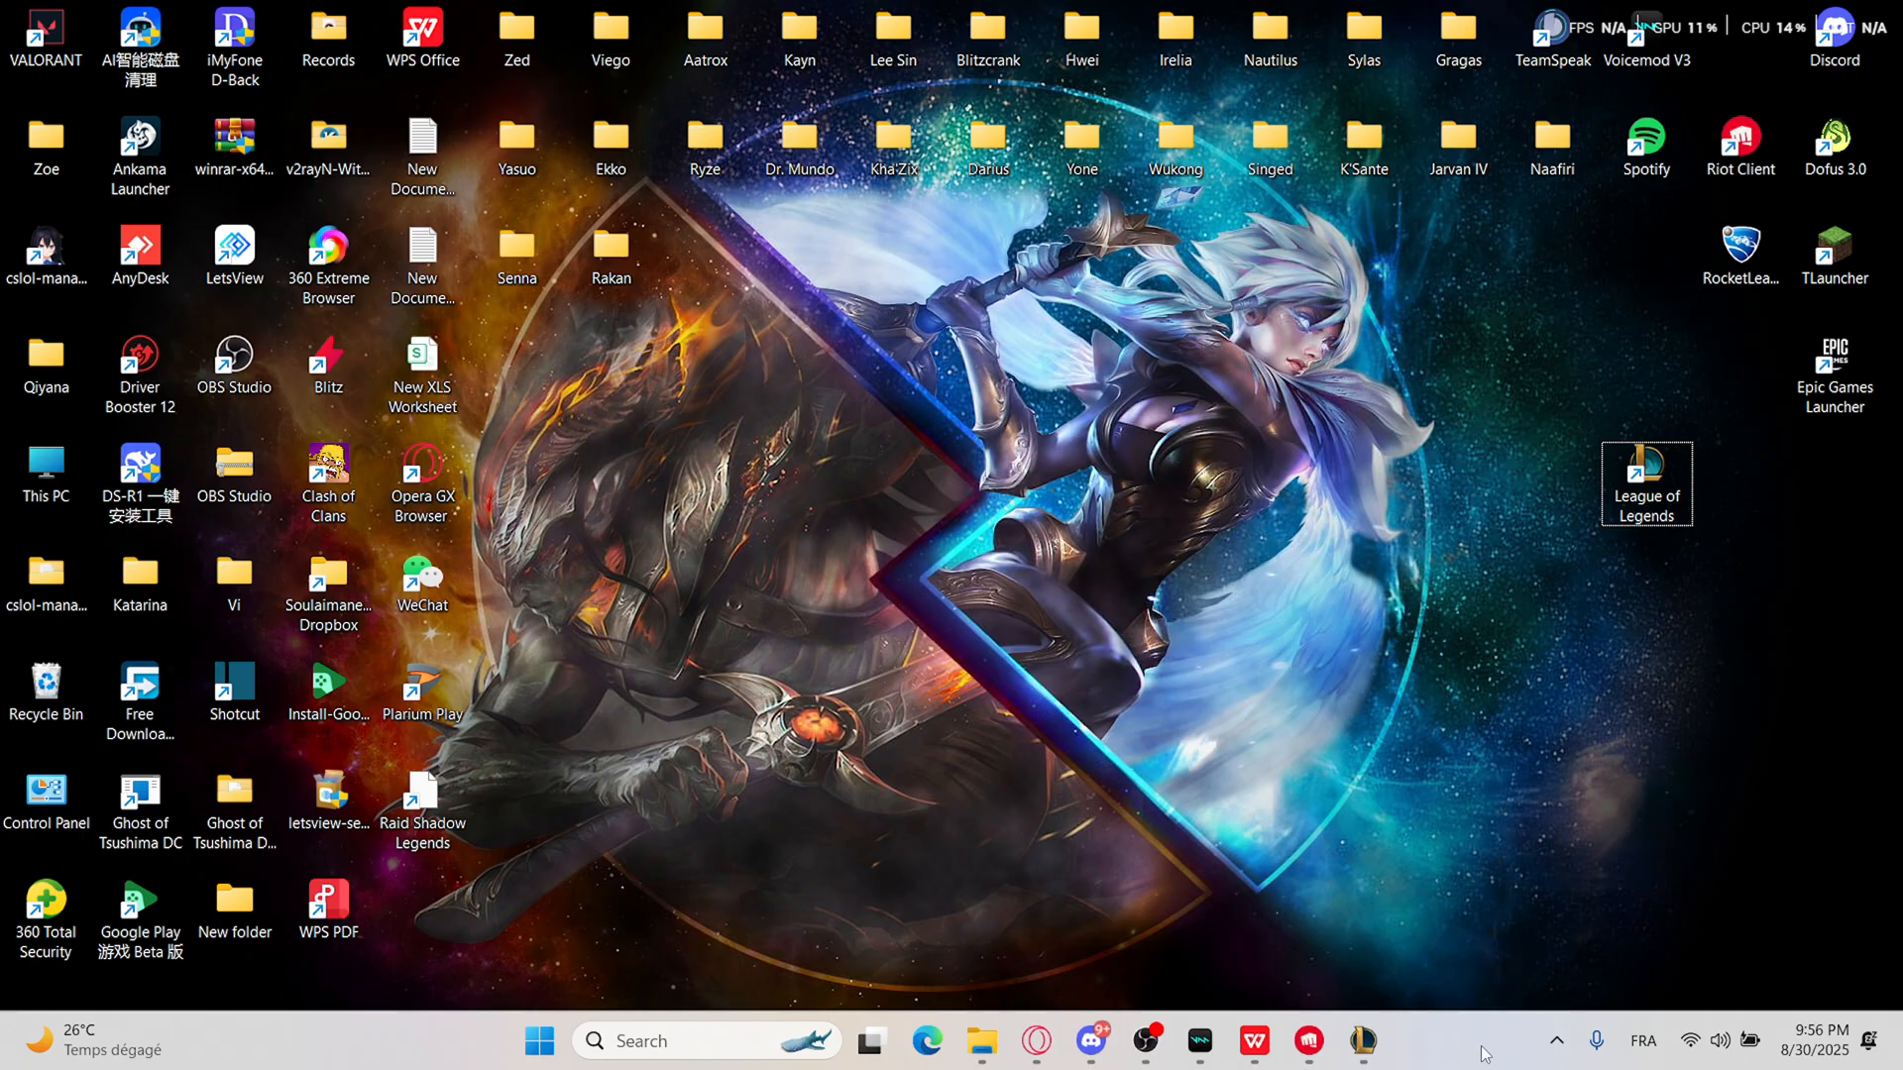
- Launch Task Manager from the taskbar menu and maximize it to fill the screen
right_click(1491, 1050)
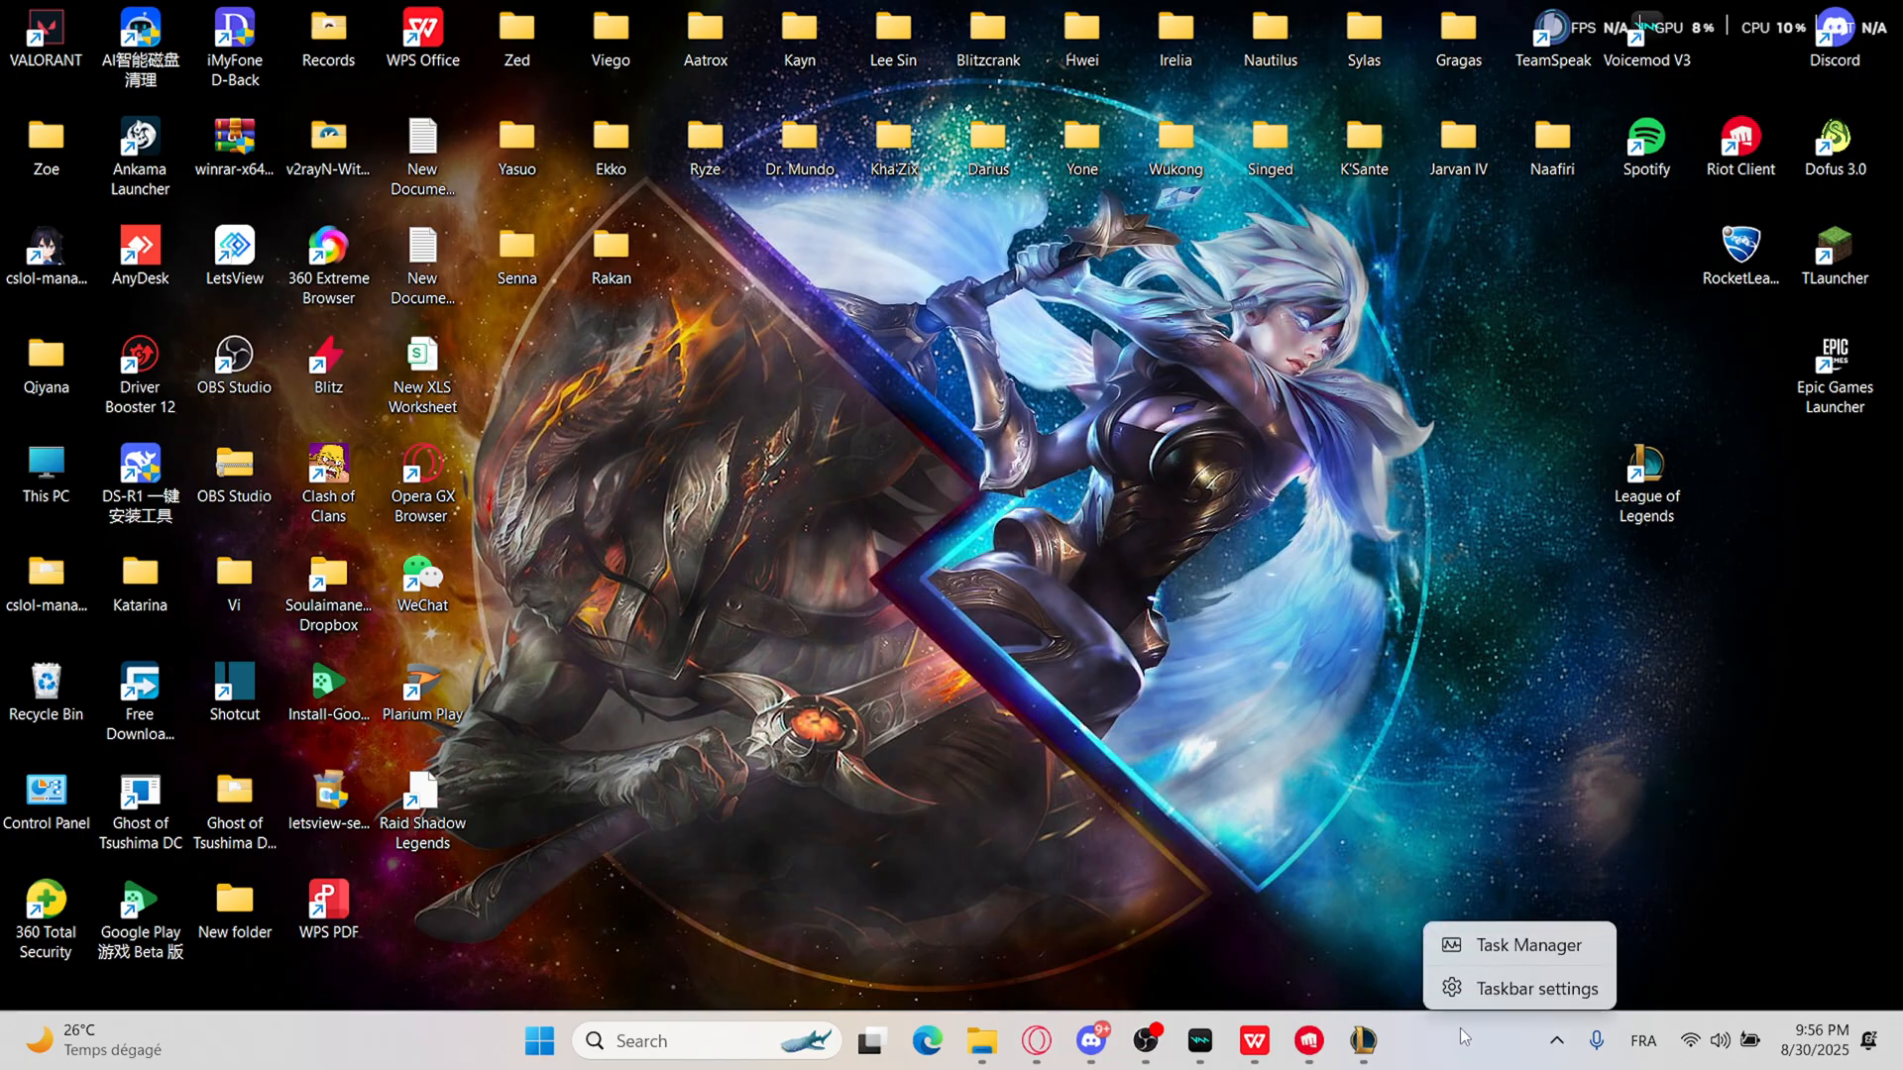
left_click(1511, 964)
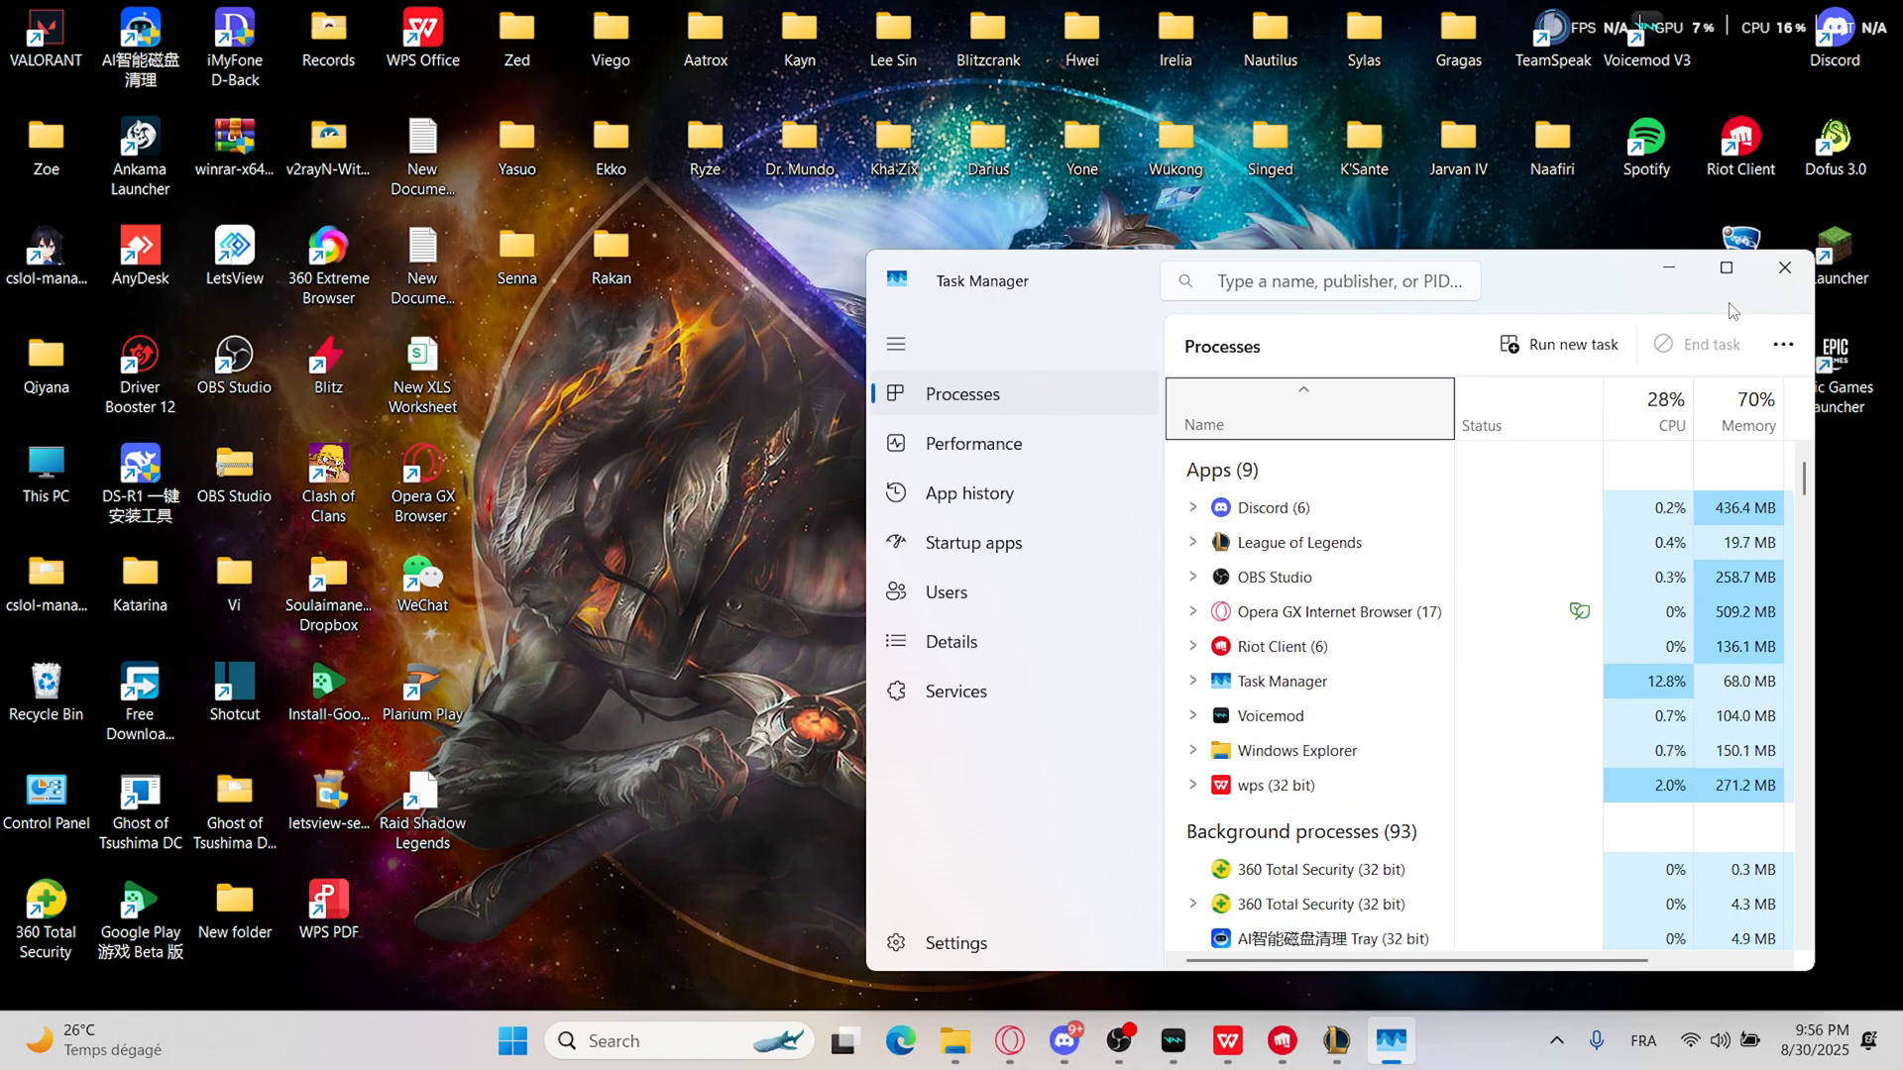
left_click(1724, 268)
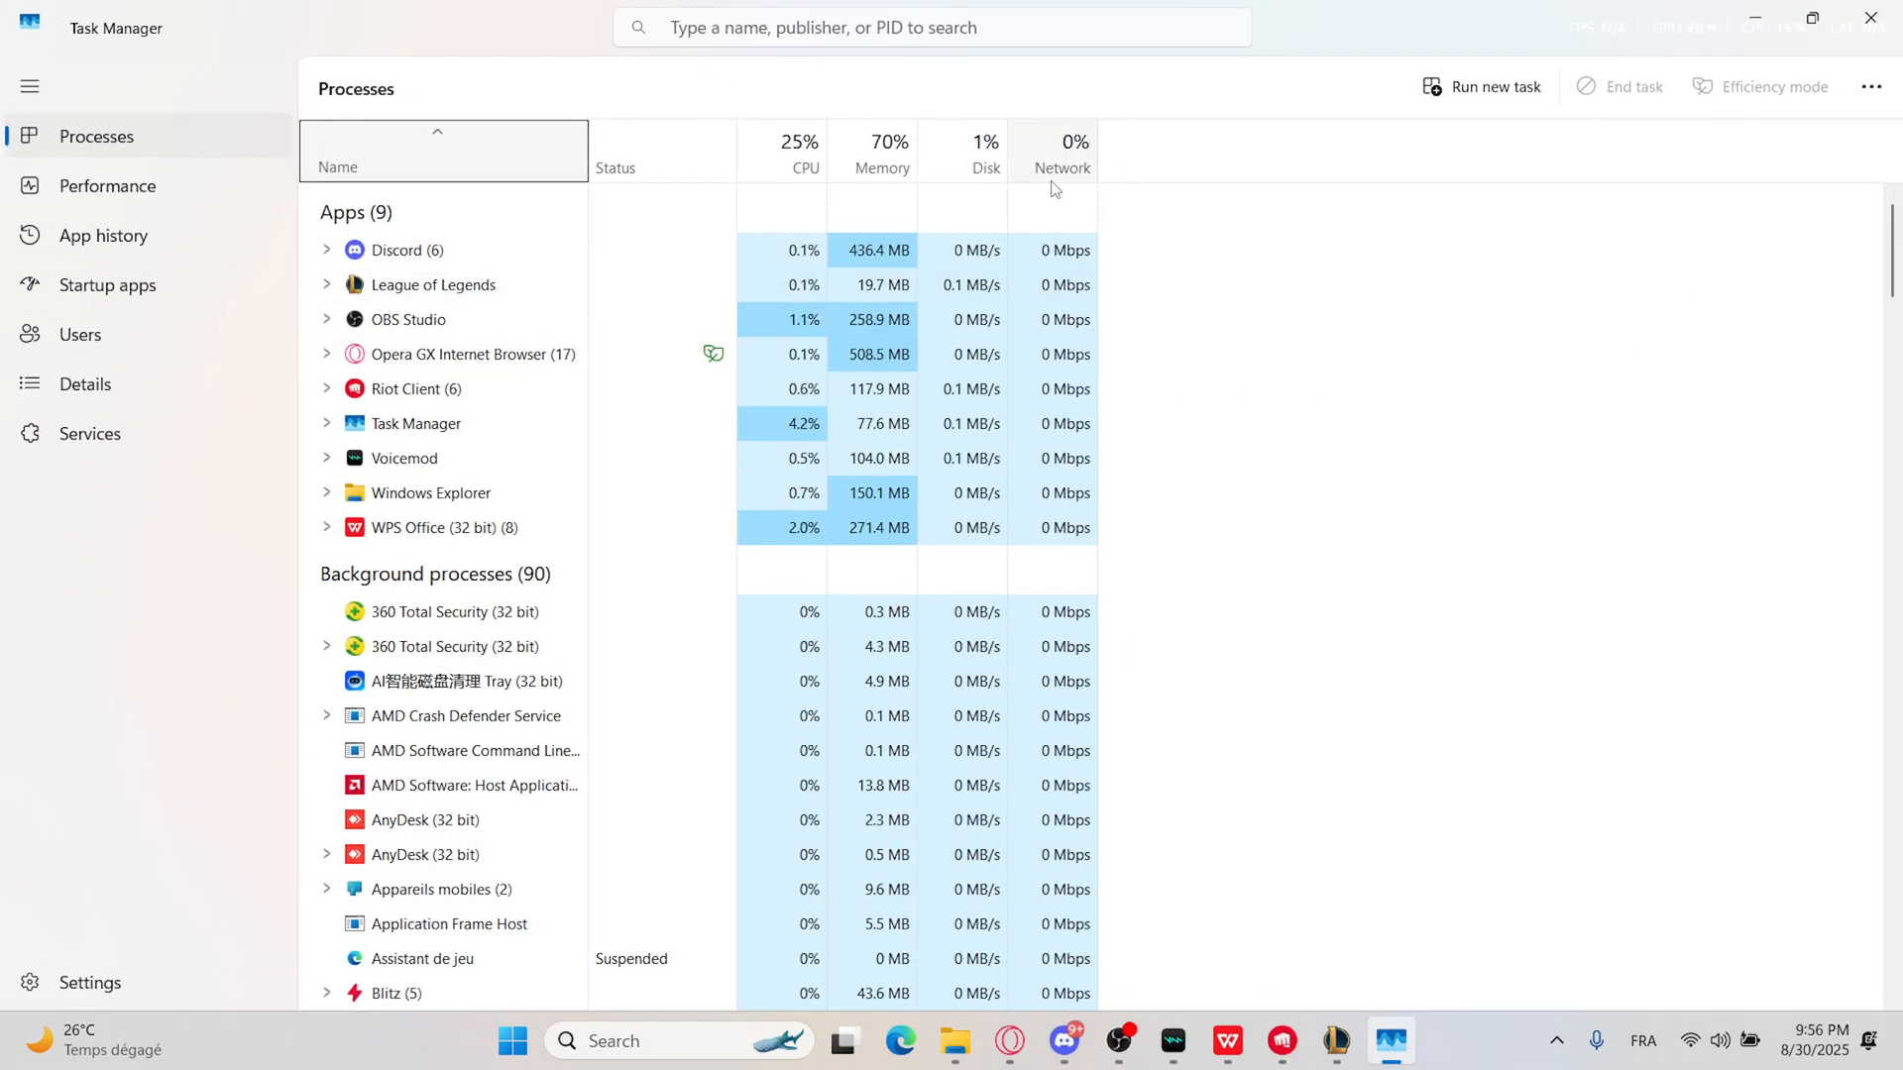
mouse_move(1064, 172)
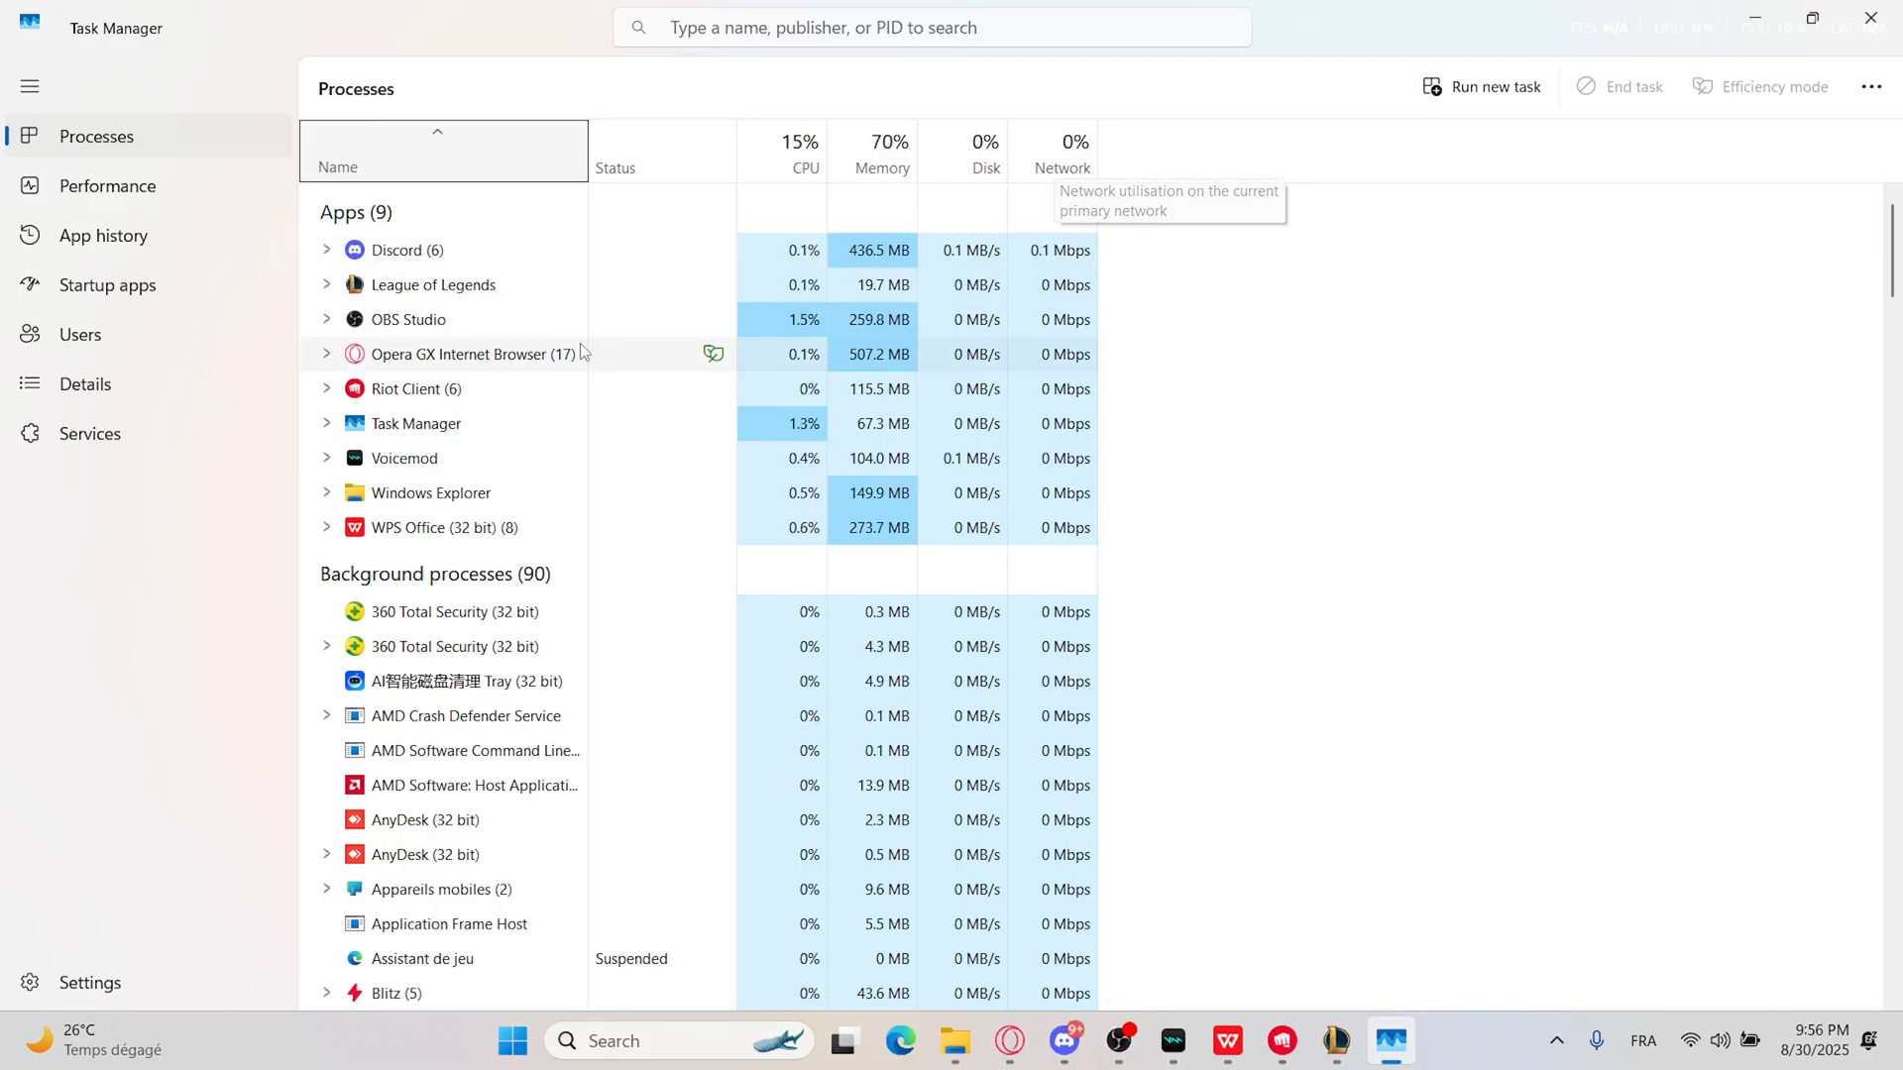
- Bring up the action menu for the Opera GX Internet Browser process, showing End task
right_click(460, 352)
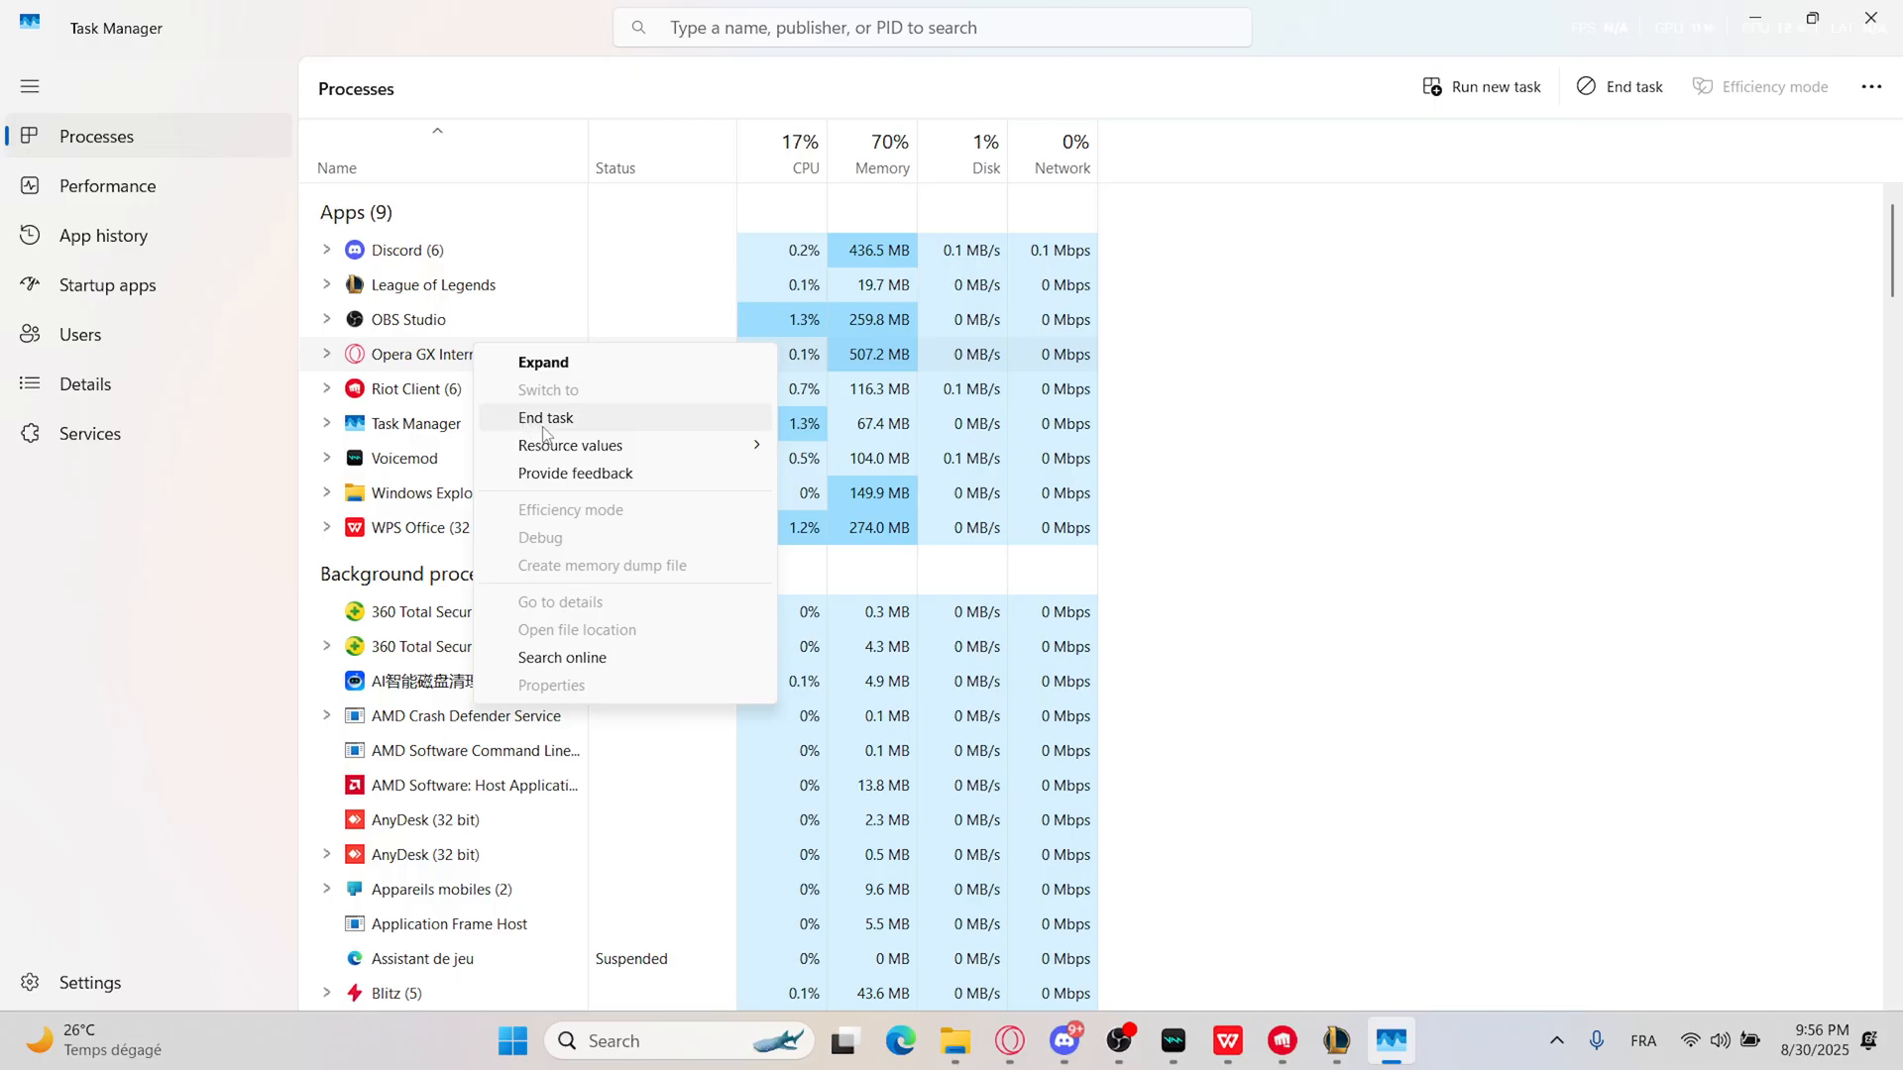
mouse_move(557, 373)
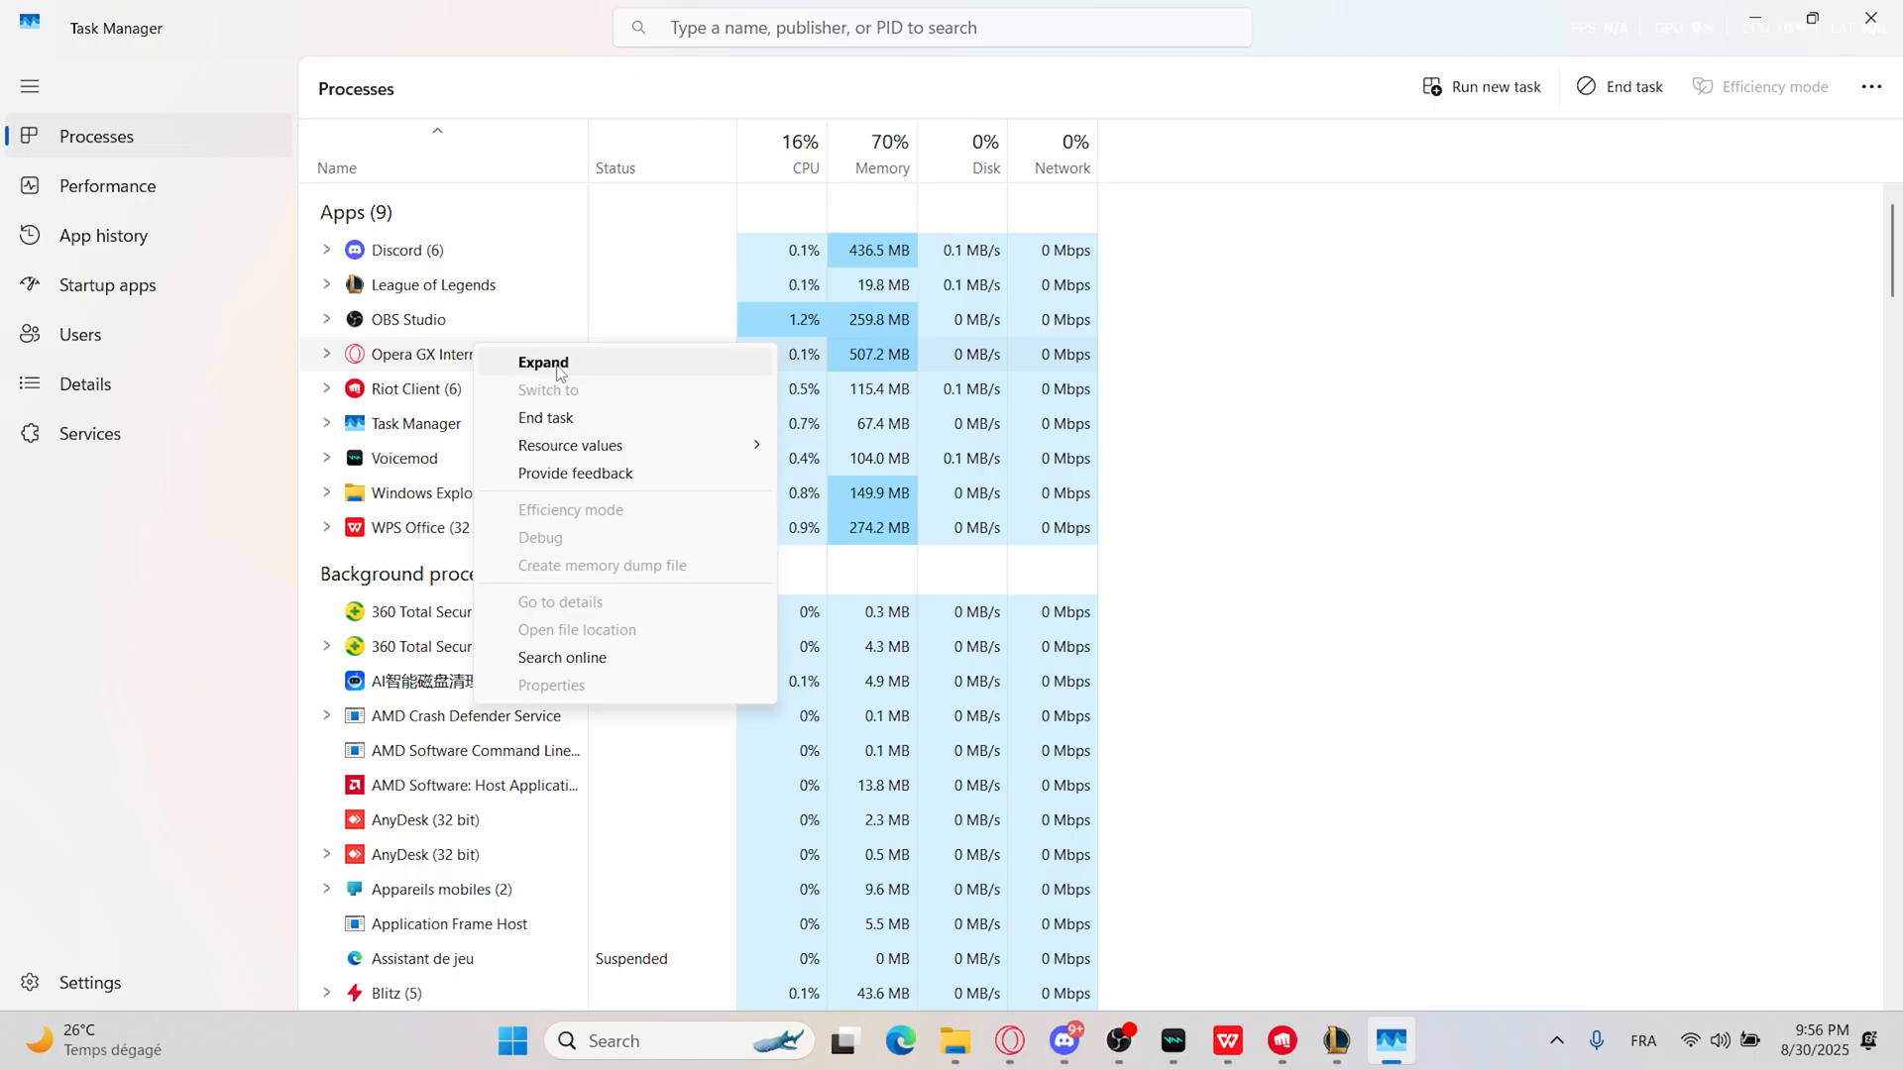